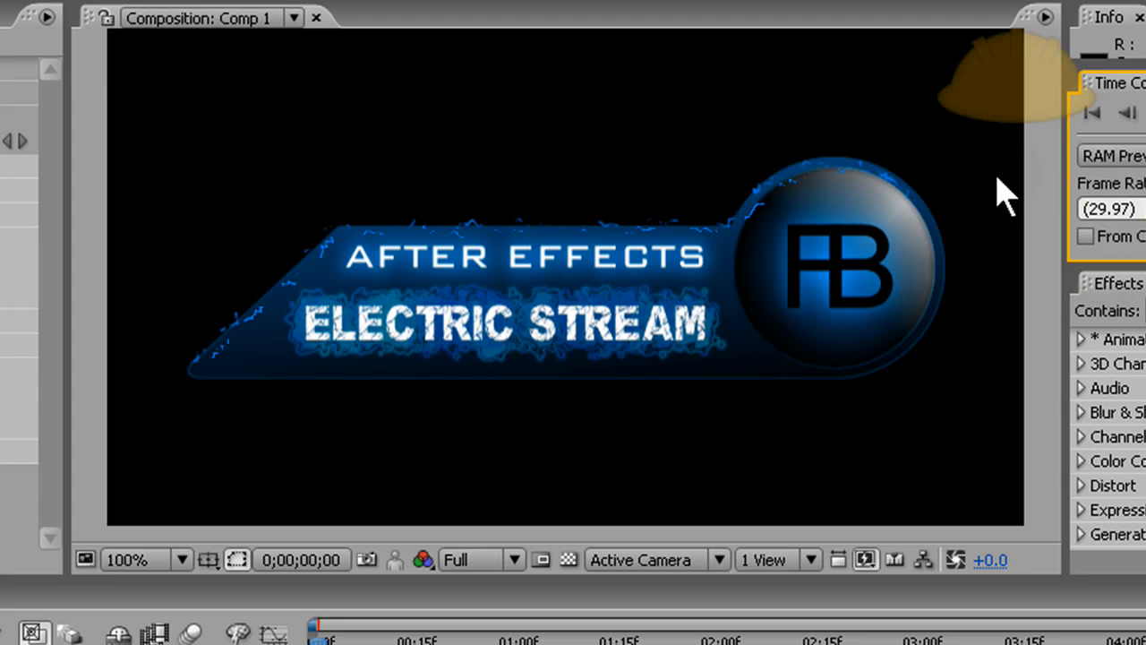
pyautogui.moveTo(972, 233)
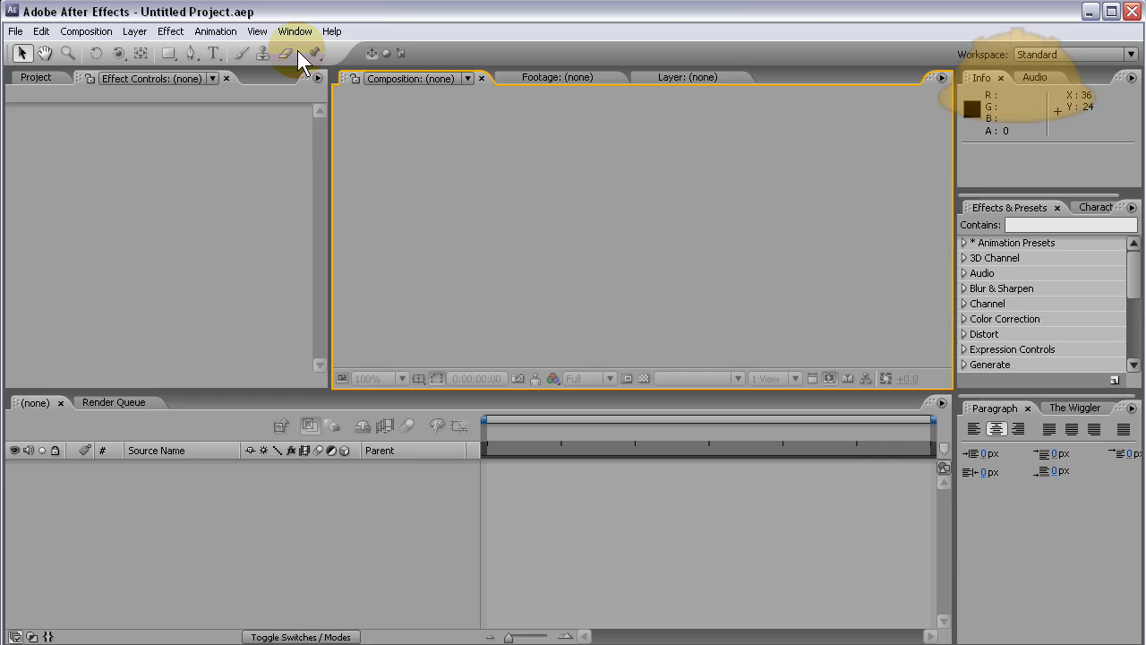
# Create a new 640x360, 29.97 fps composition with duration 0;00;05;00.
pyautogui.click(100, 30)
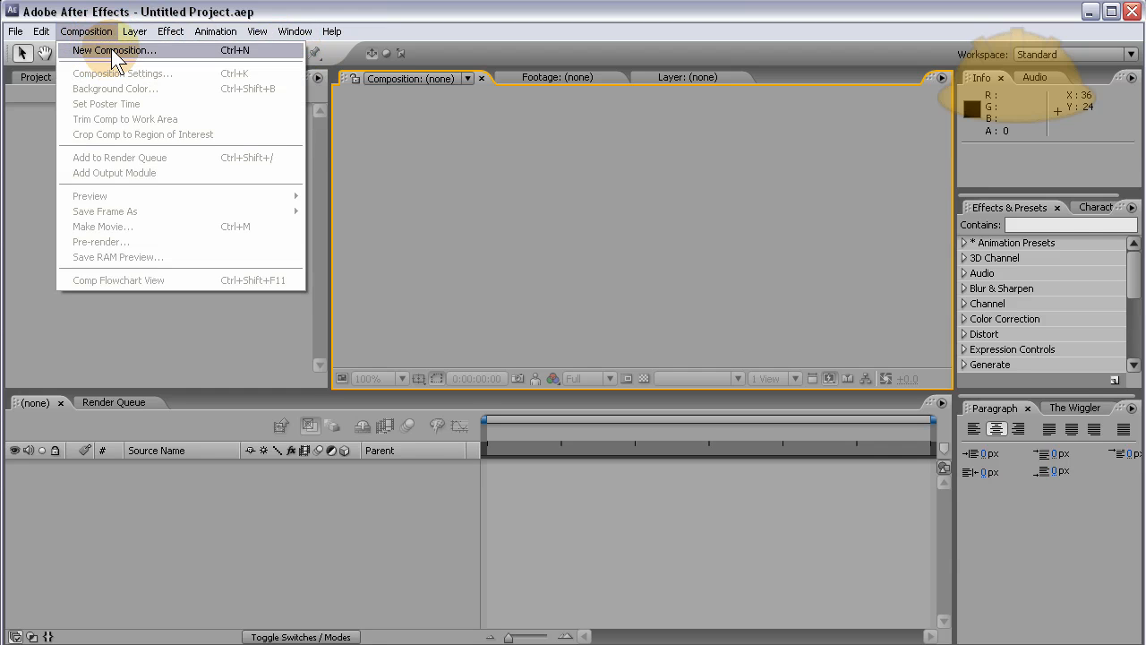
pyautogui.click(111, 49)
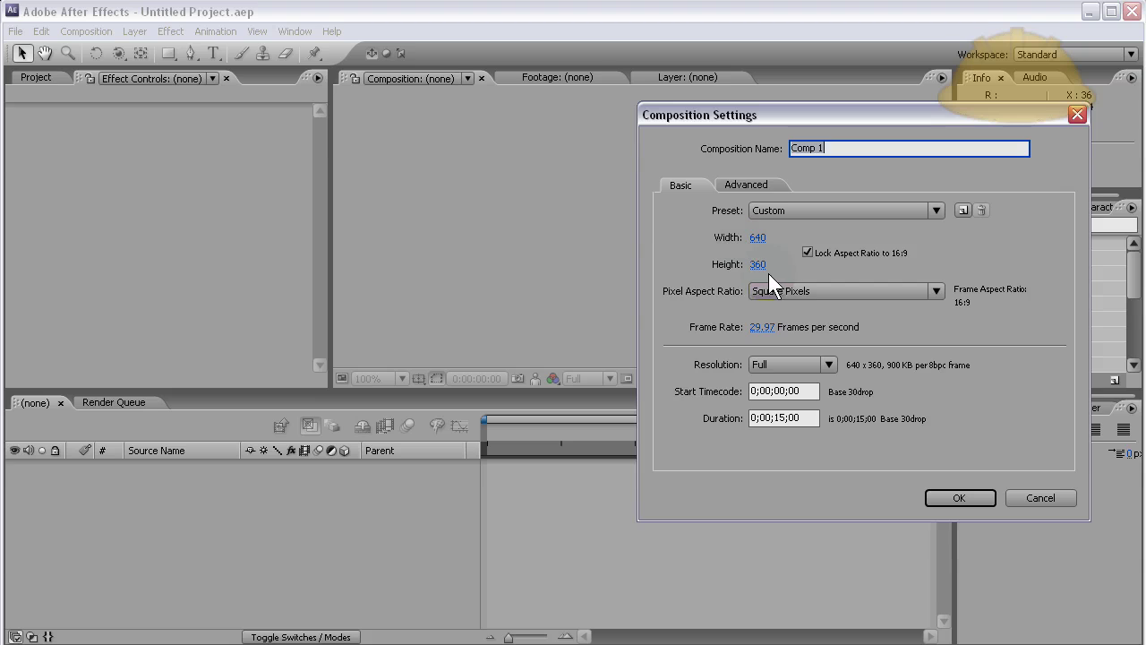
pyautogui.moveTo(775, 371)
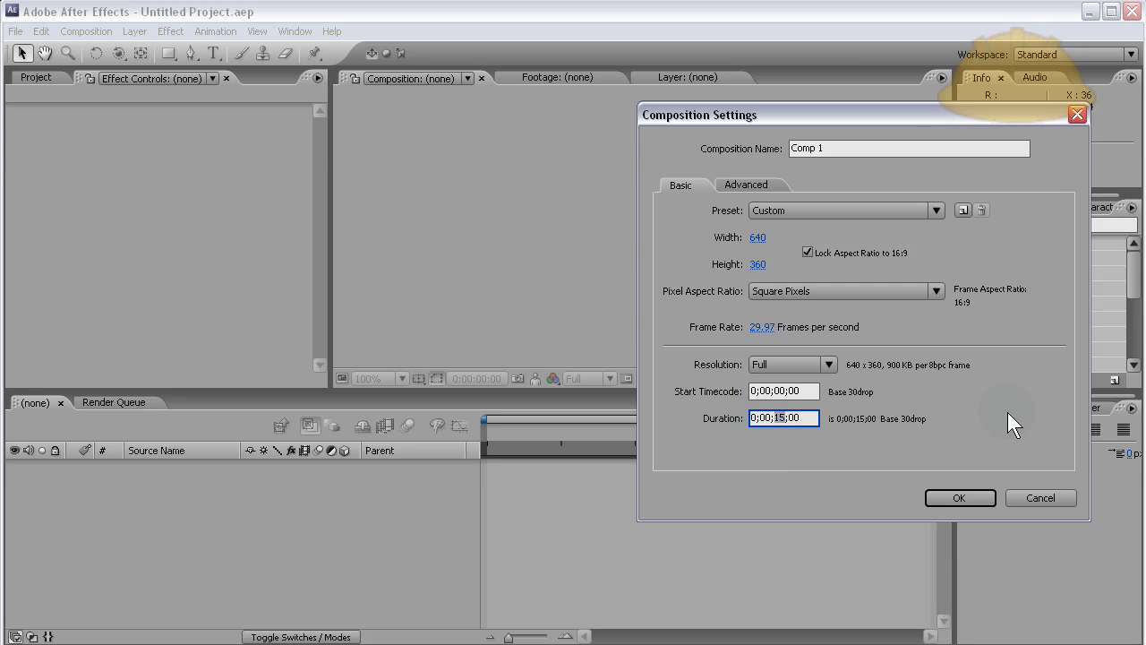
pyautogui.write('0;00;5;00')
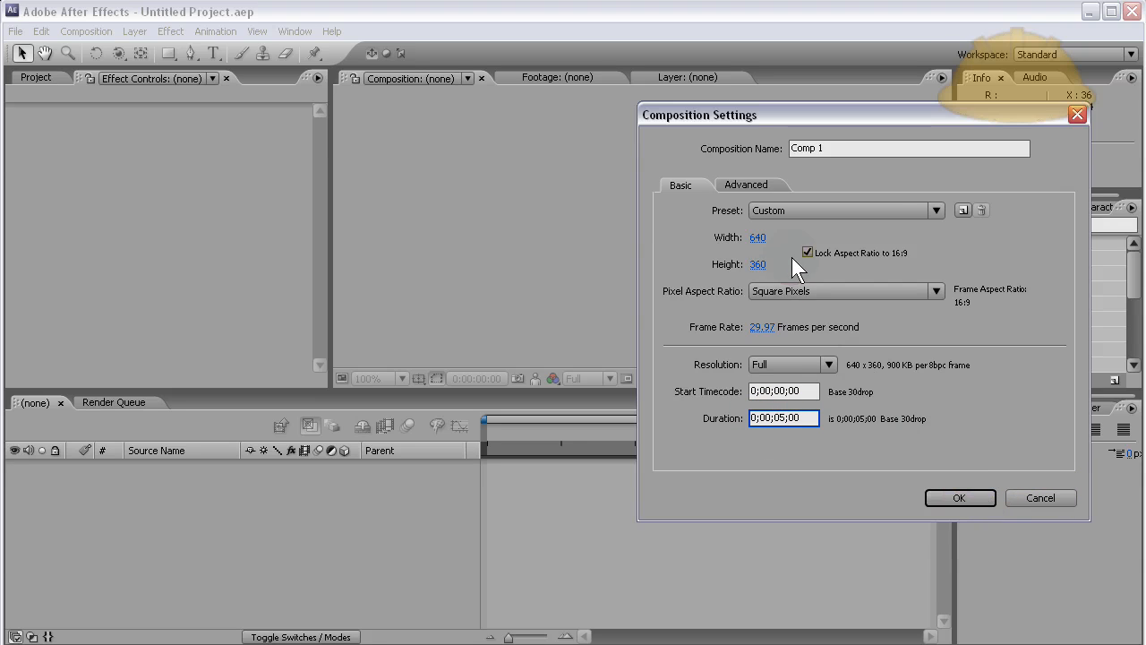
pyautogui.click(959, 498)
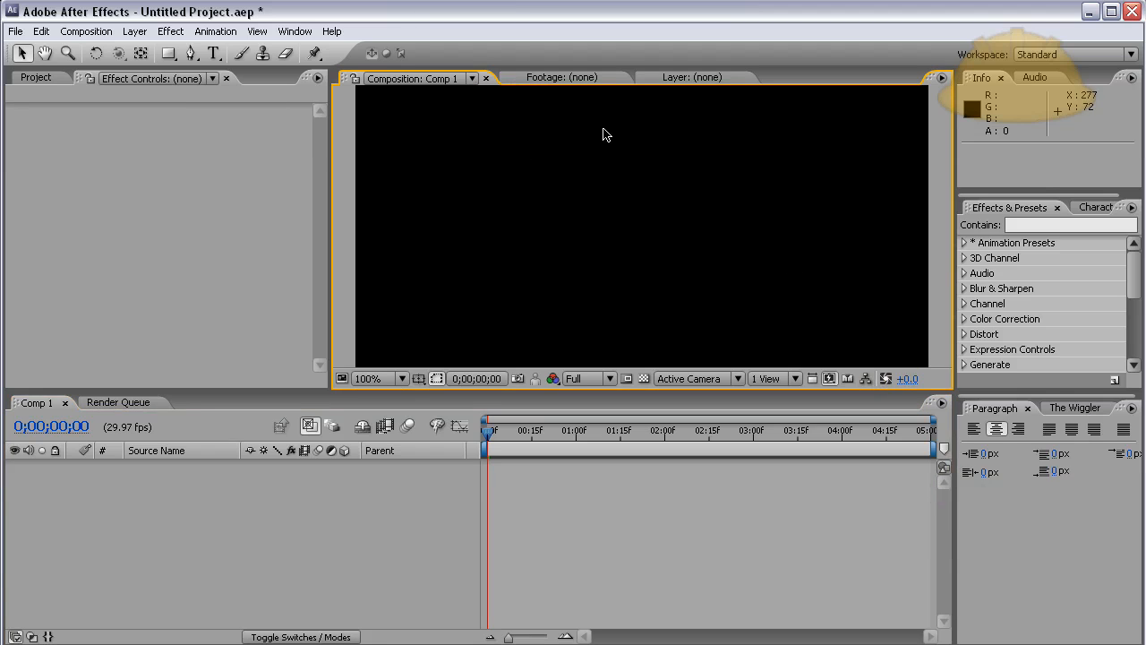
pyautogui.moveTo(439, 286)
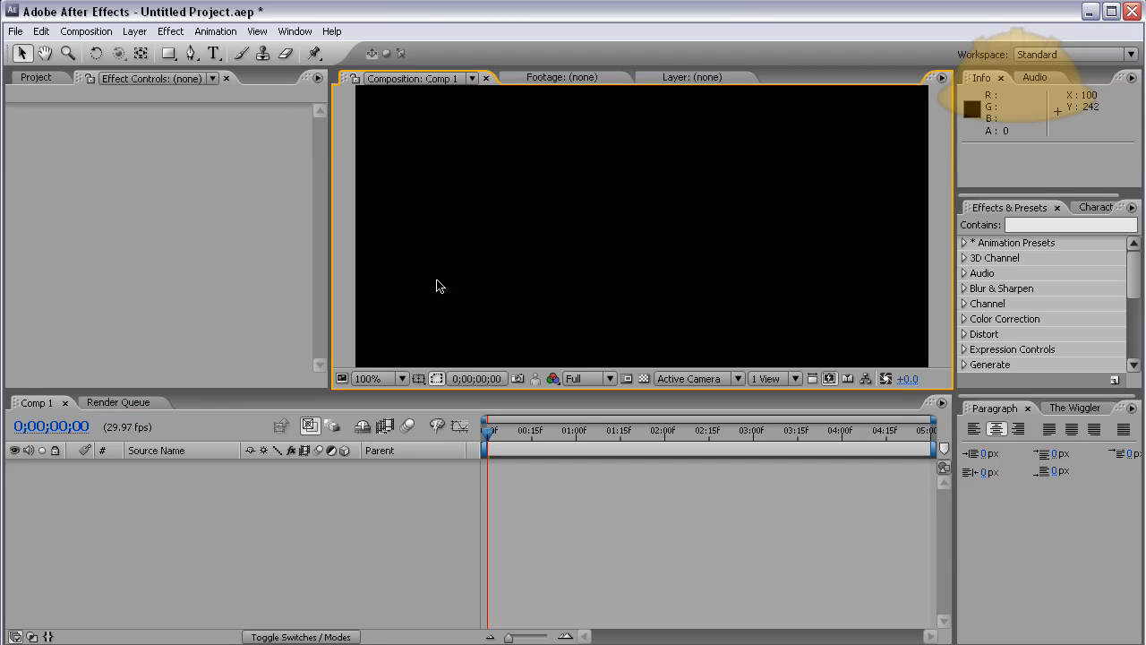
pyautogui.moveTo(403, 401)
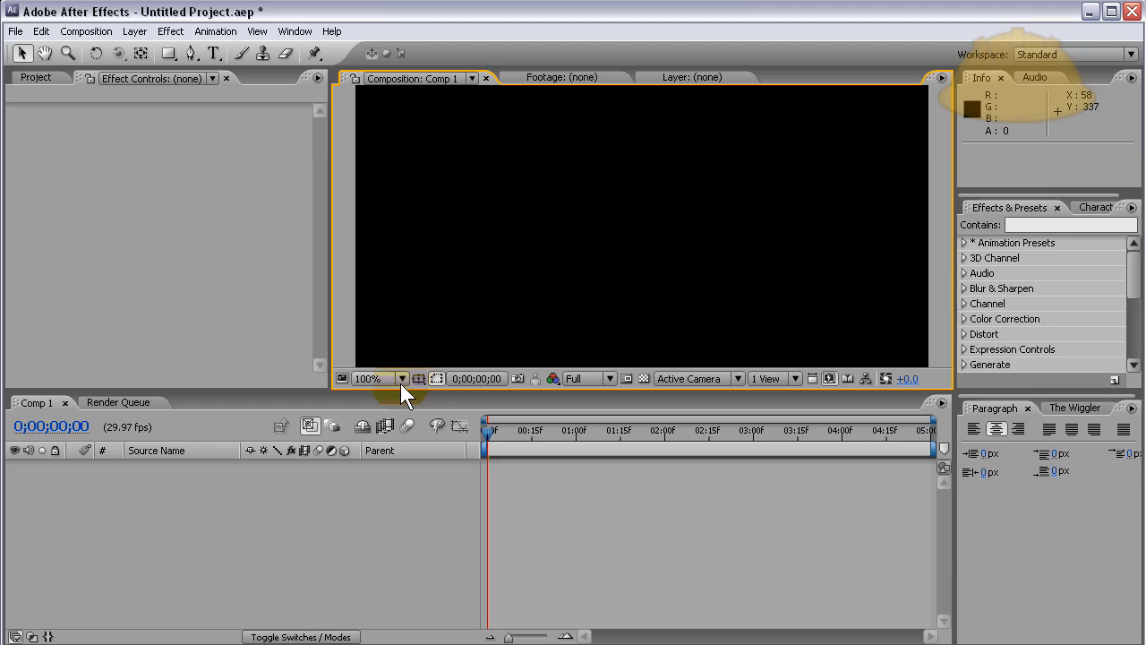
pyautogui.moveTo(402, 384)
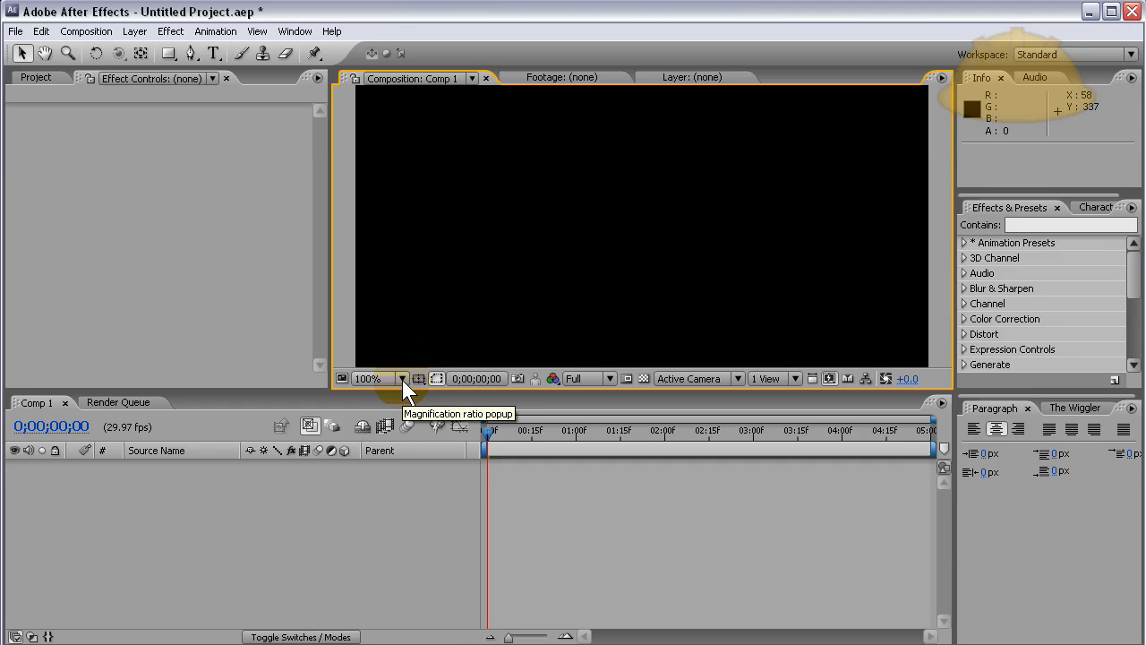
pyautogui.click(401, 378)
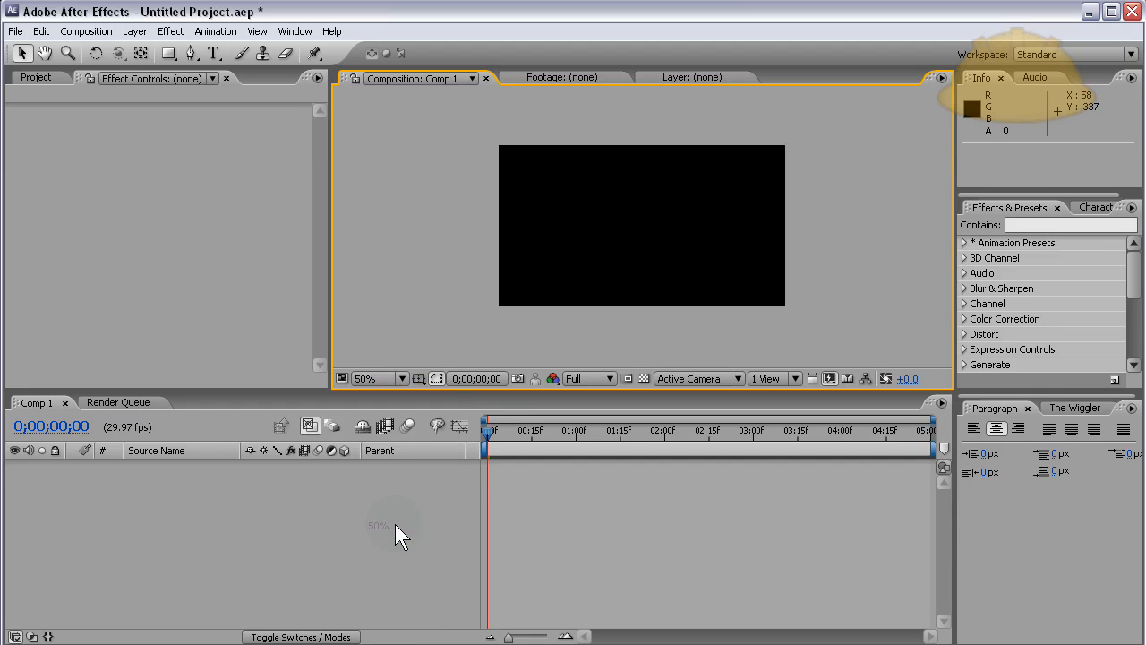
pyautogui.click(402, 378)
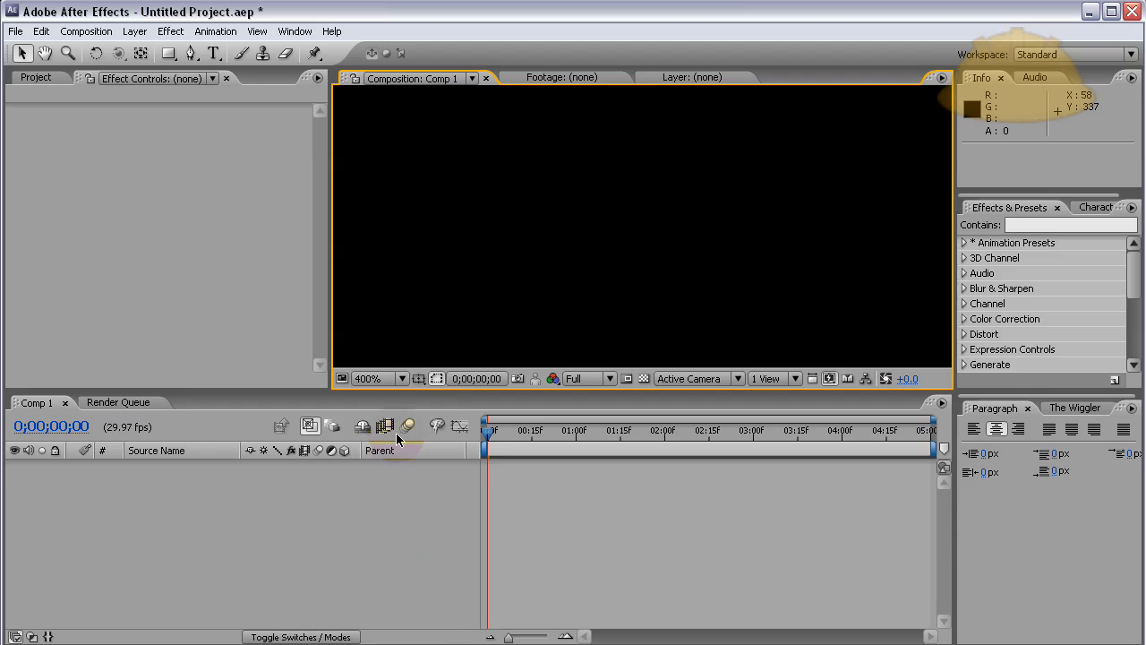
pyautogui.click(377, 378)
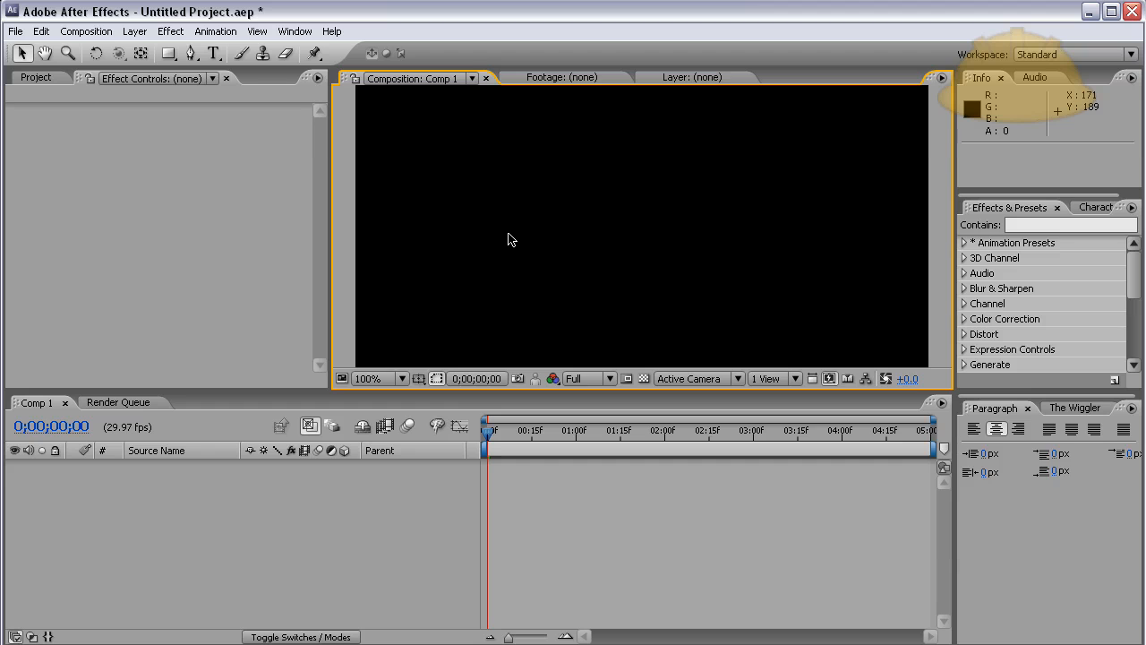
pyautogui.moveTo(358, 164)
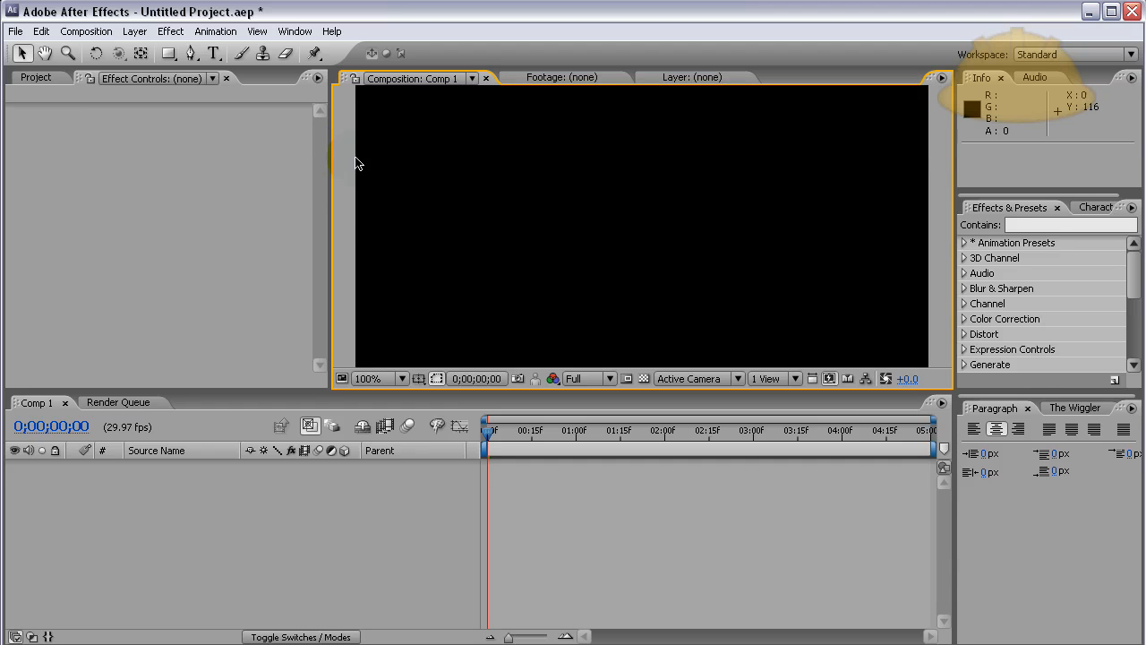
# Import ElectricStreamLogo.png into the project through File > Import > File.
pyautogui.click(15, 31)
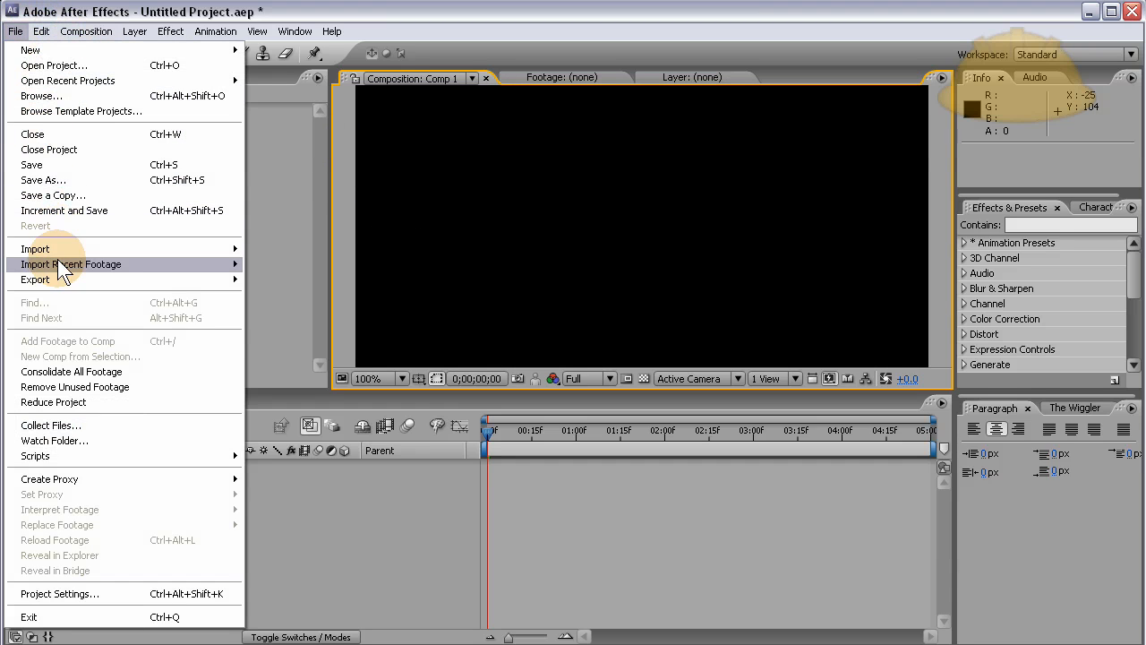
pyautogui.click(35, 248)
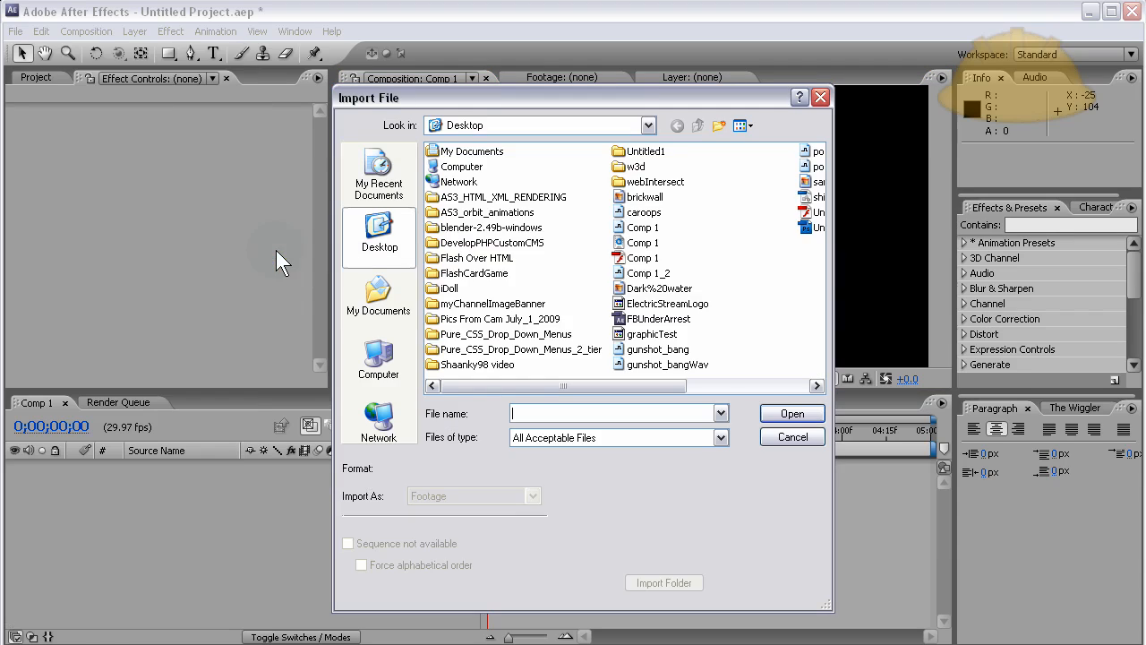
pyautogui.click(667, 302)
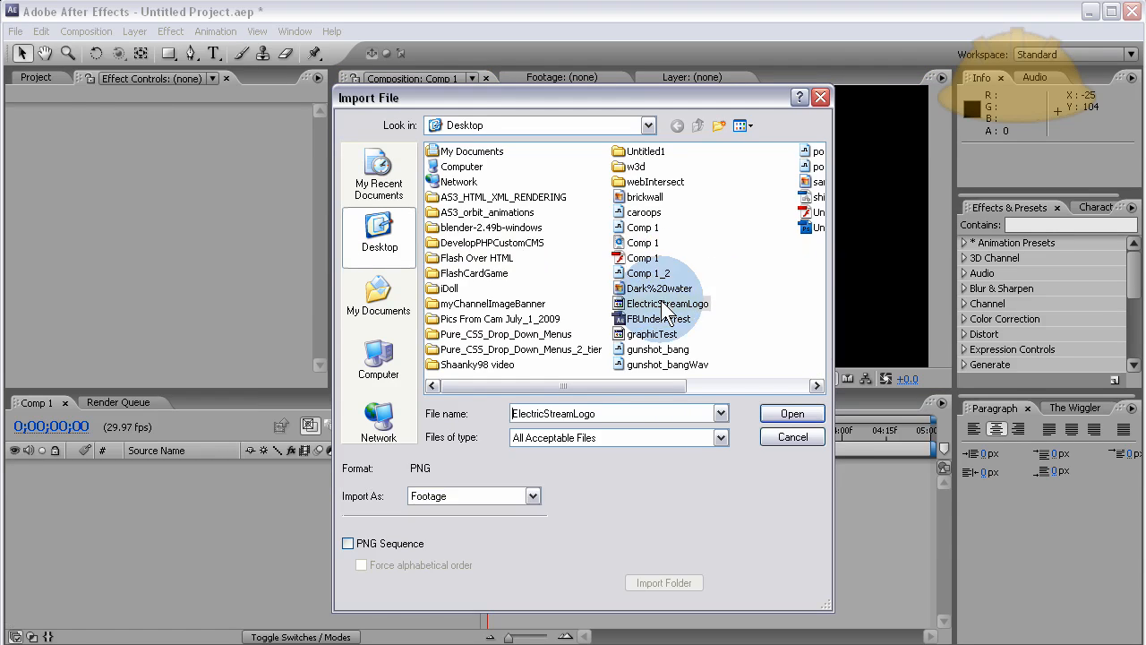
pyautogui.click(791, 413)
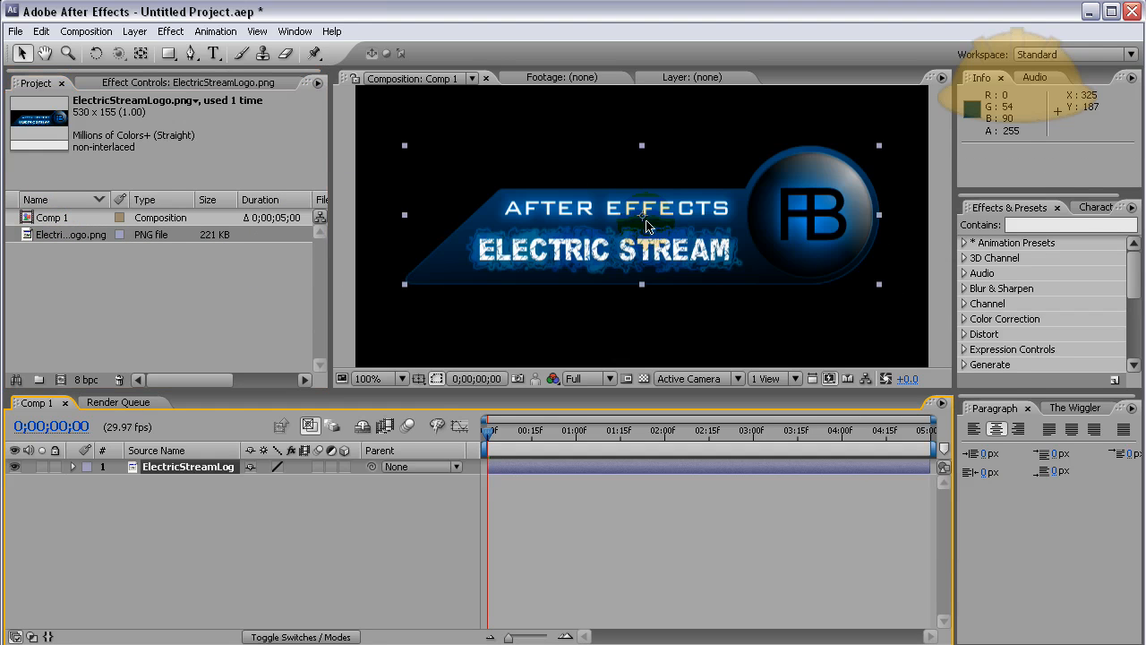
pyautogui.moveTo(900, 269)
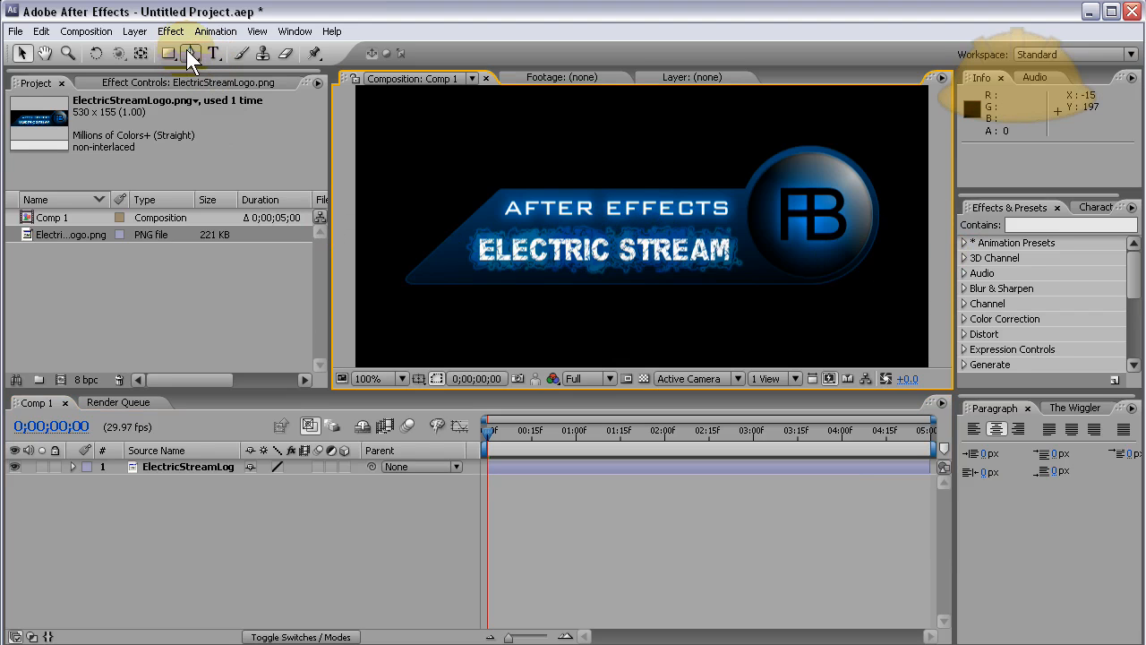
# Activate the freeform path-drawing tool for tracing the logo's top edge.
pyautogui.click(192, 51)
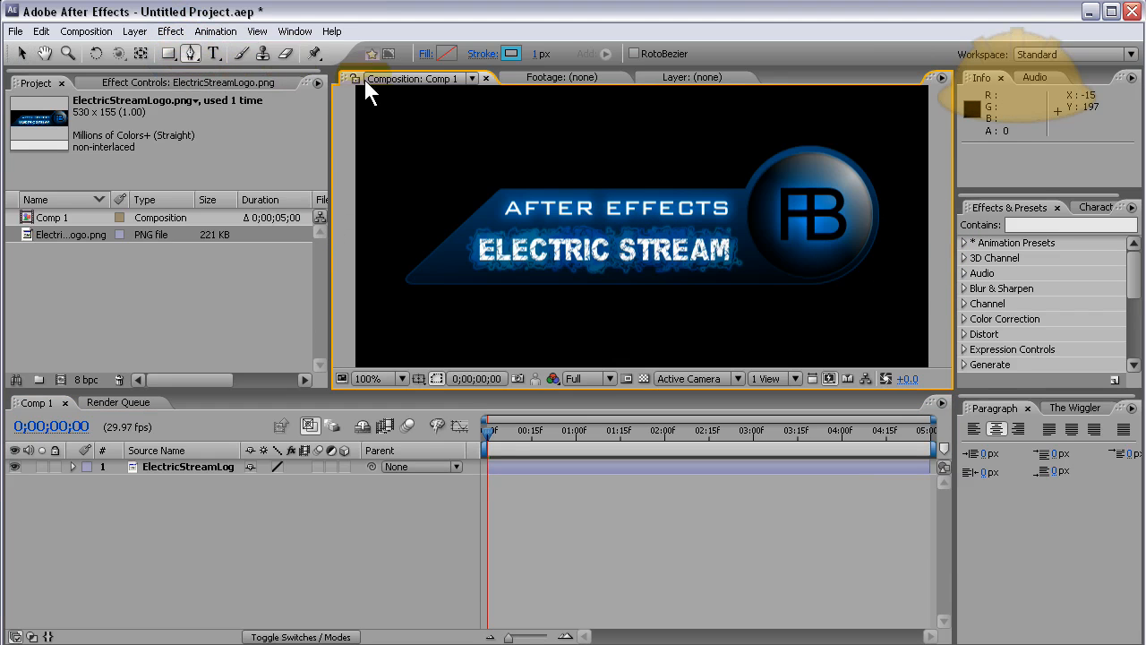
pyautogui.moveTo(404, 288)
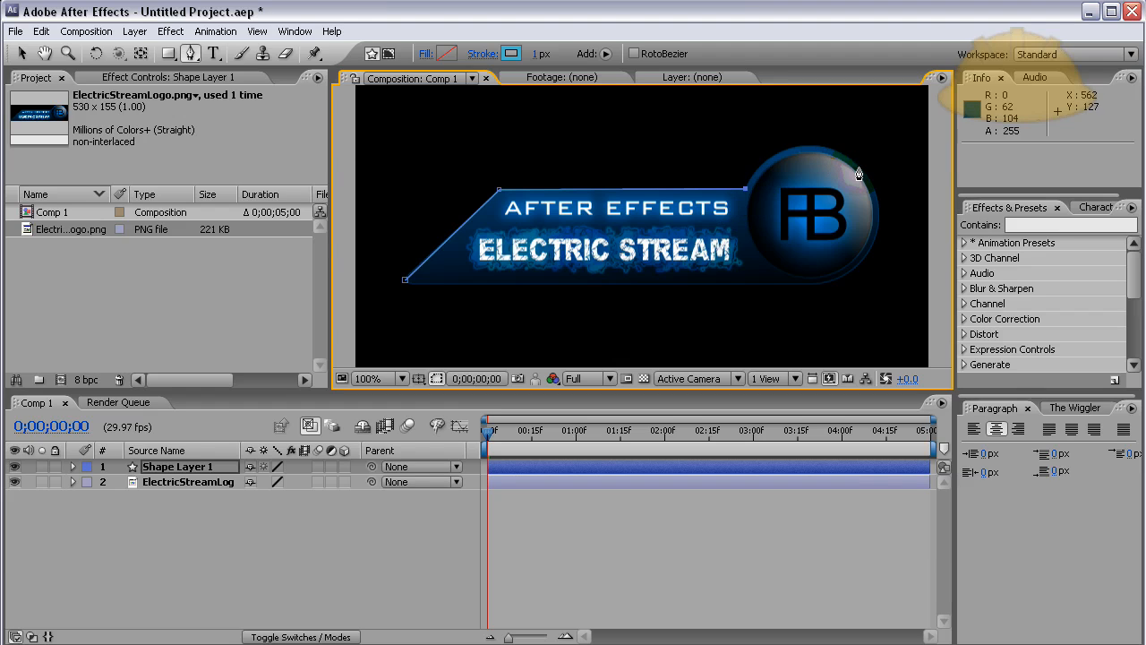
pyautogui.moveTo(858, 176)
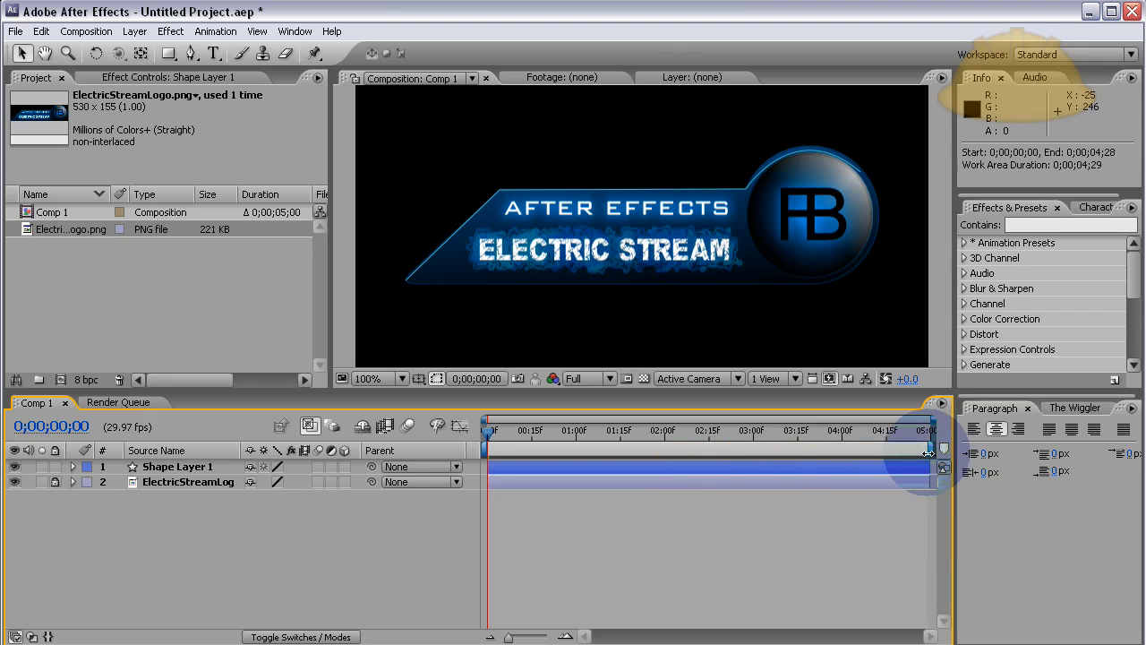
# Pull the work area end bracket back to about 0;00;02;27.
pyautogui.moveTo(931, 439); pyautogui.dragTo(752, 438)
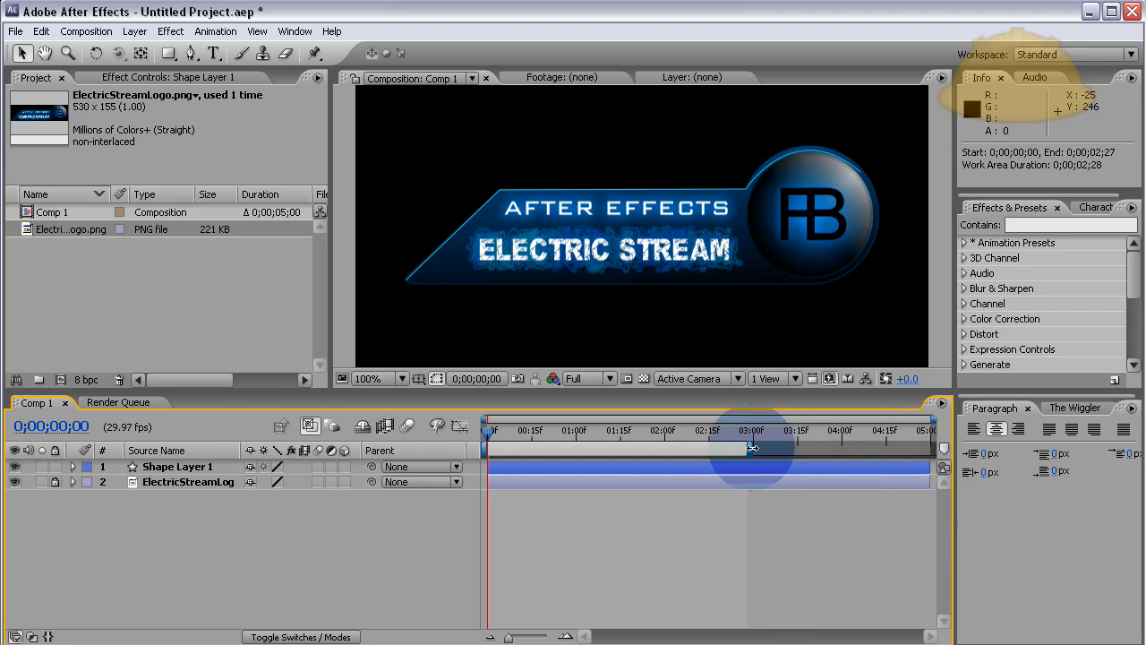
pyautogui.moveTo(754, 439); pyautogui.dragTo(759, 439)
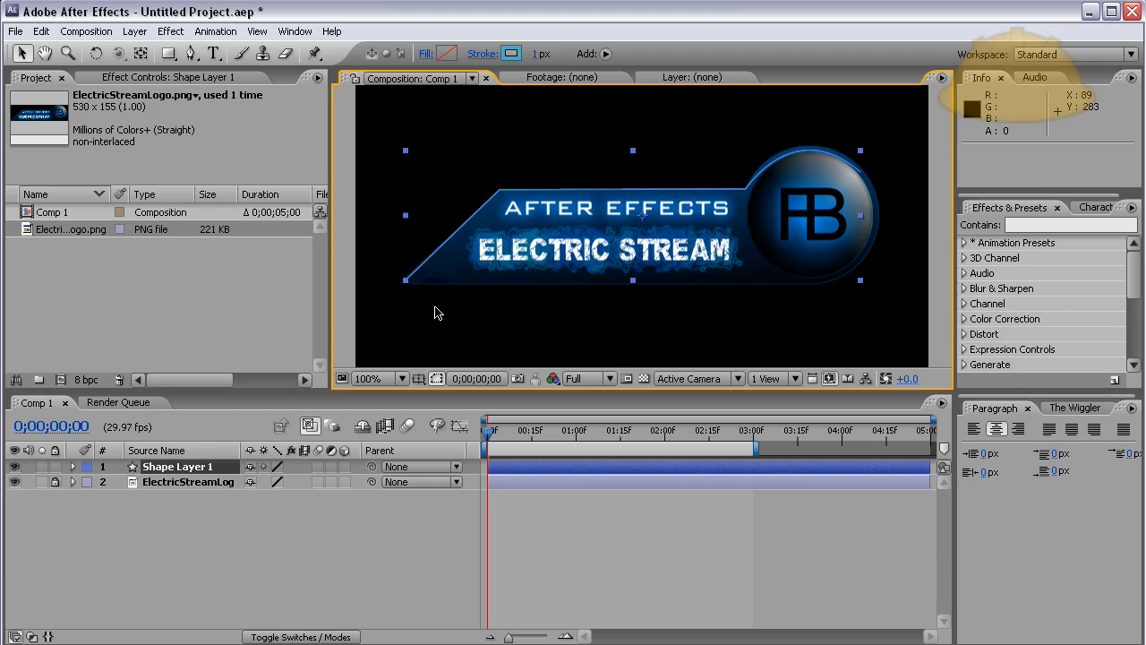
pyautogui.moveTo(443, 312)
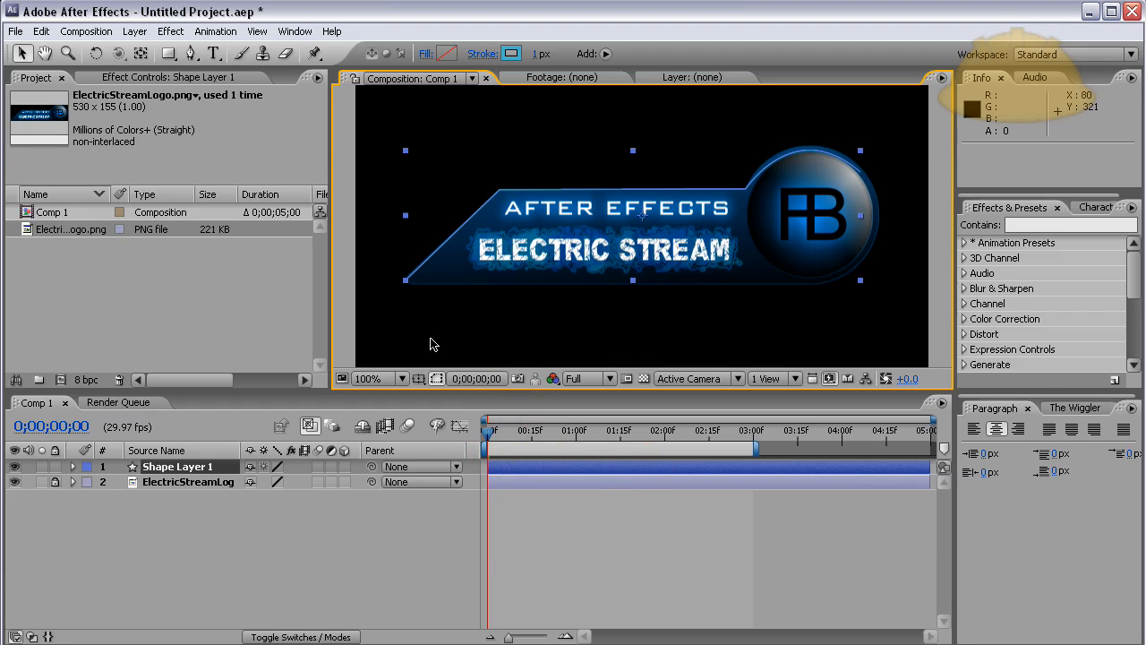
pyautogui.moveTo(427, 176)
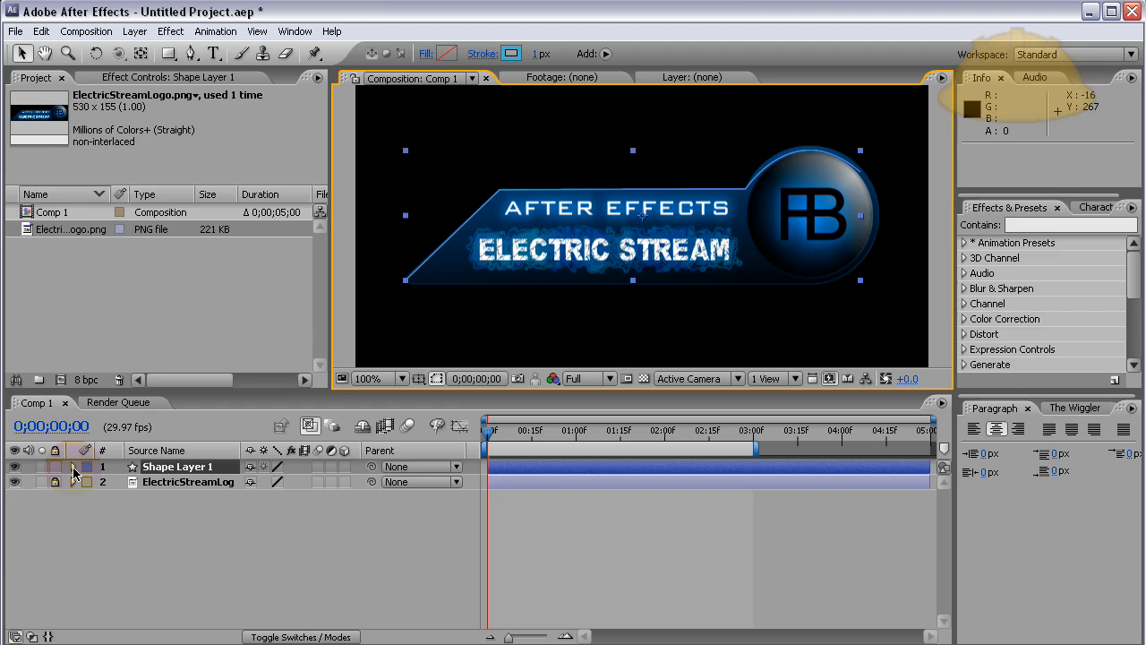
# Add Wiggle Paths to Shape Layer 1's contents and set its Detail to 26.
pyautogui.click(74, 466)
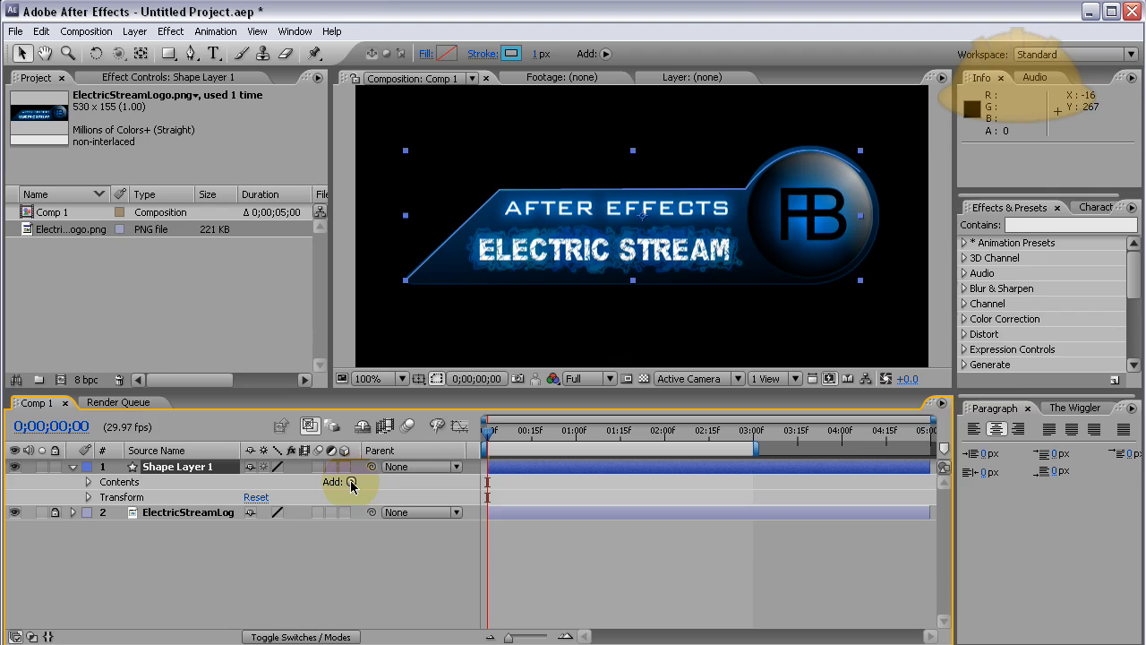
pyautogui.click(350, 481)
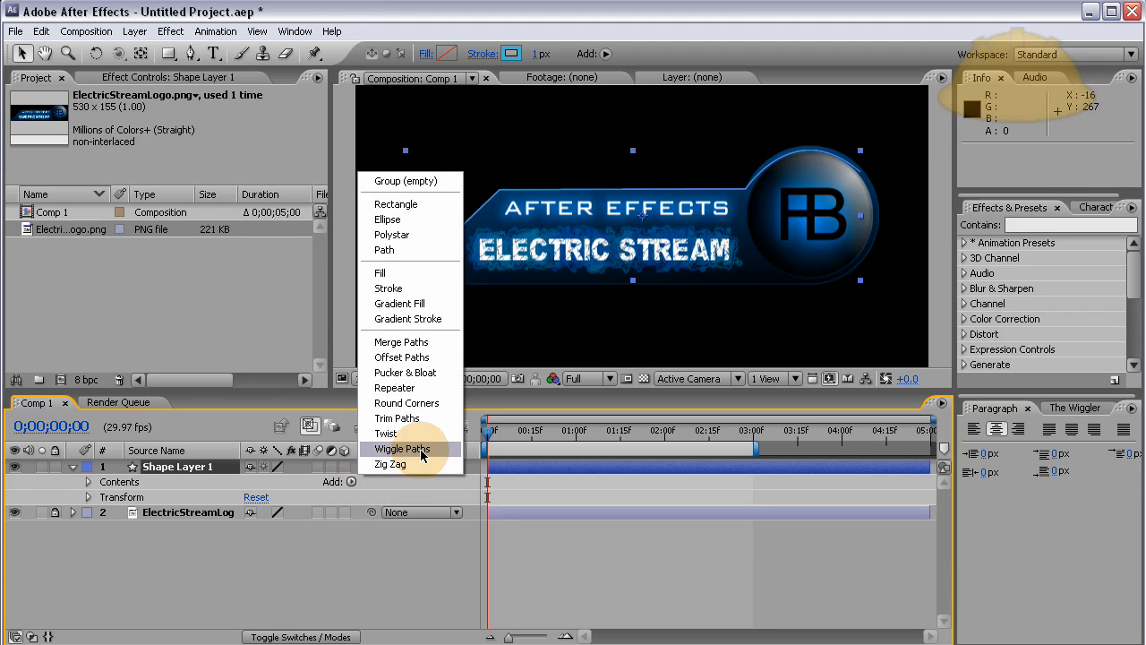
pyautogui.click(401, 449)
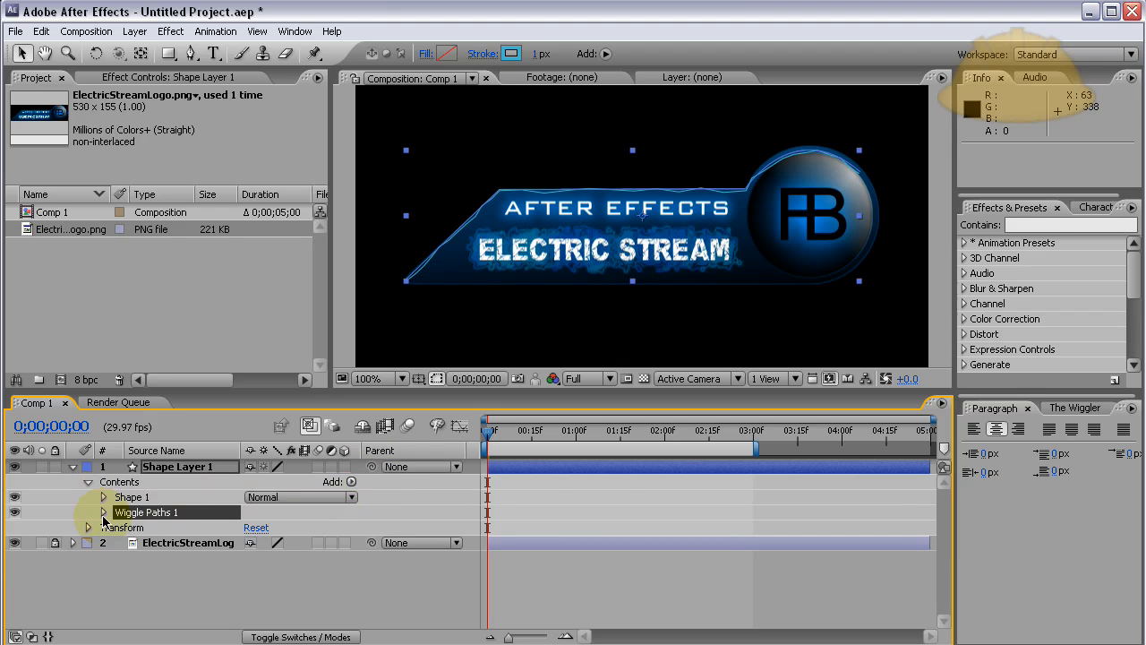
pyautogui.click(88, 526)
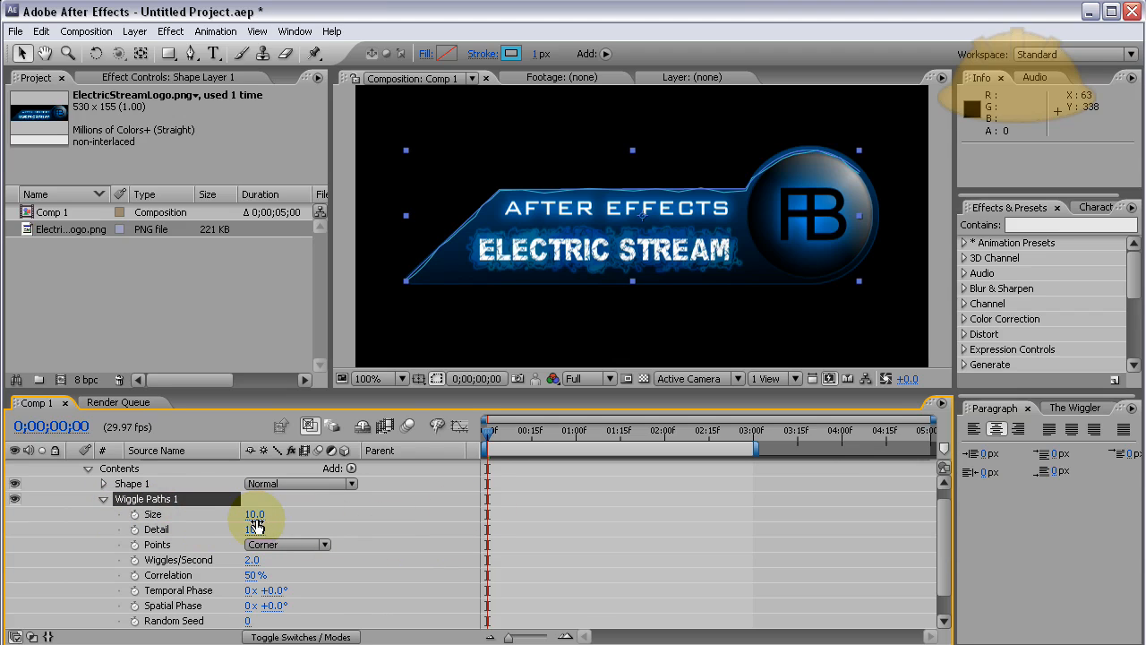
pyautogui.moveTo(255, 529); pyautogui.dragTo(269, 528)
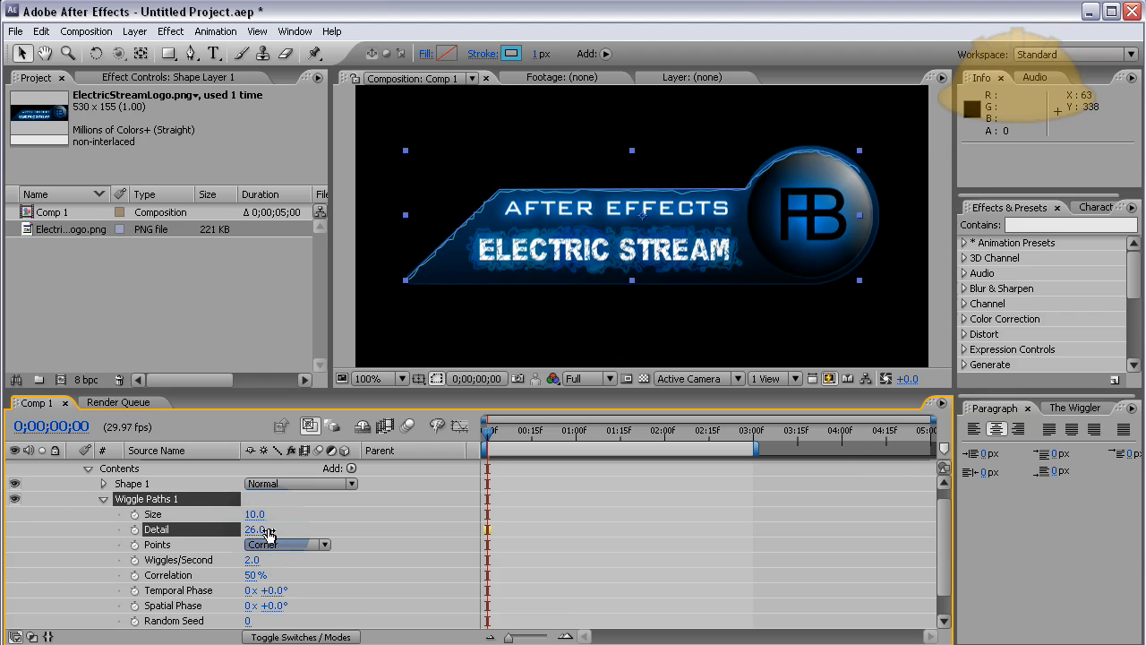
pyautogui.doubleClick(254, 529)
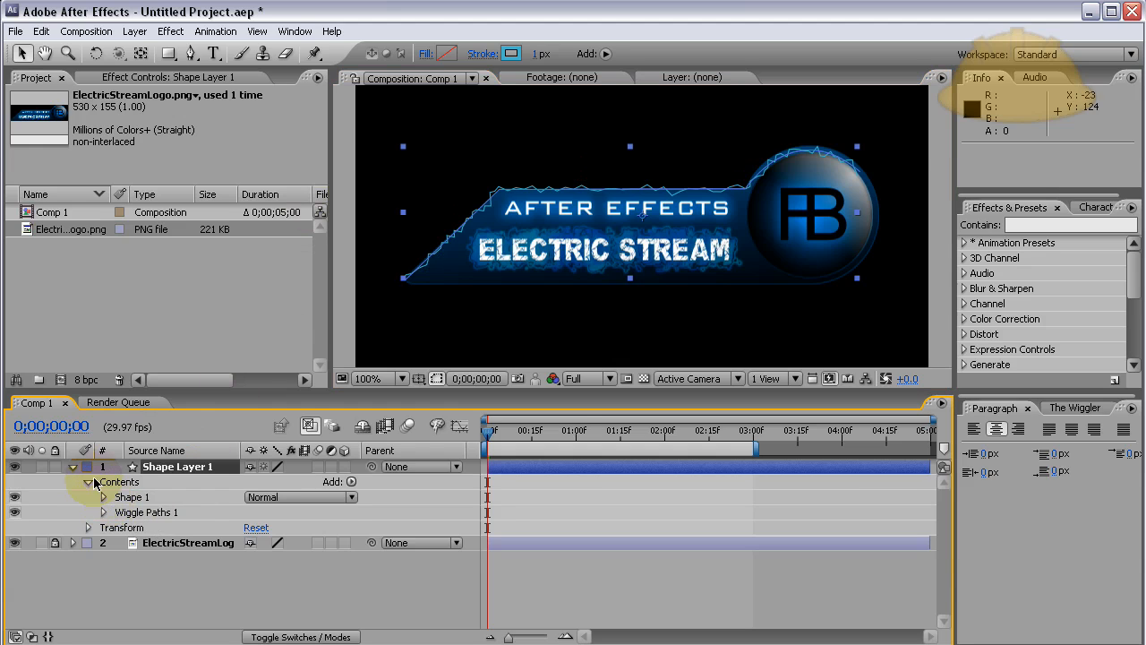
# Collapse and select Shape Layer 1, then apply Stylize > Glow at default settings.
pyautogui.click(87, 482)
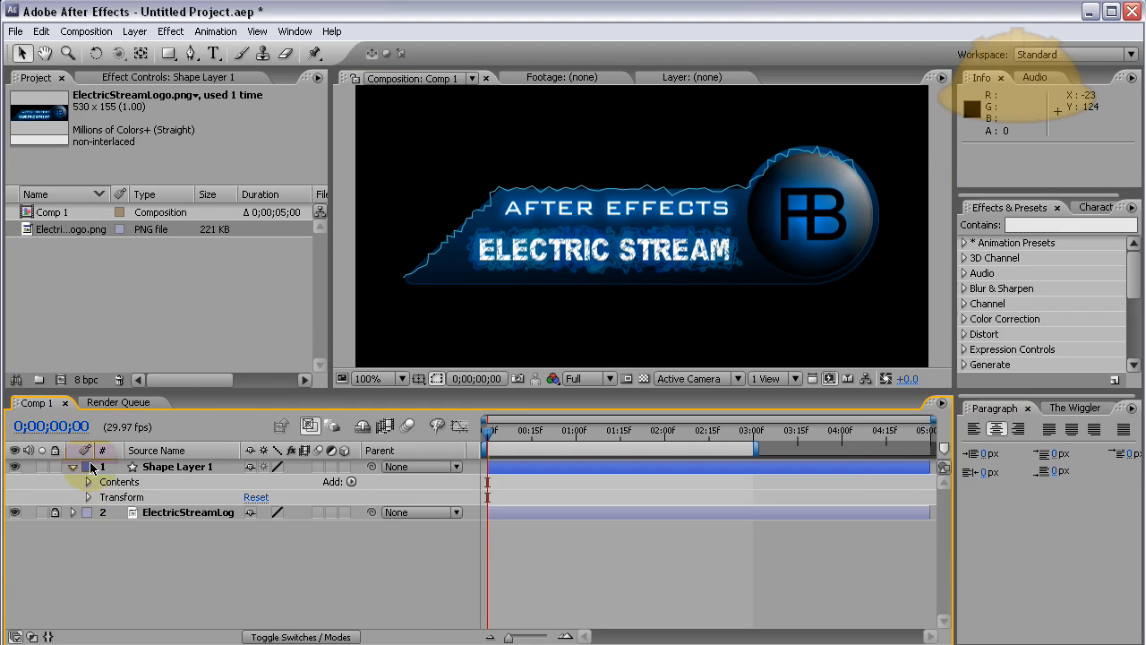
pyautogui.click(73, 466)
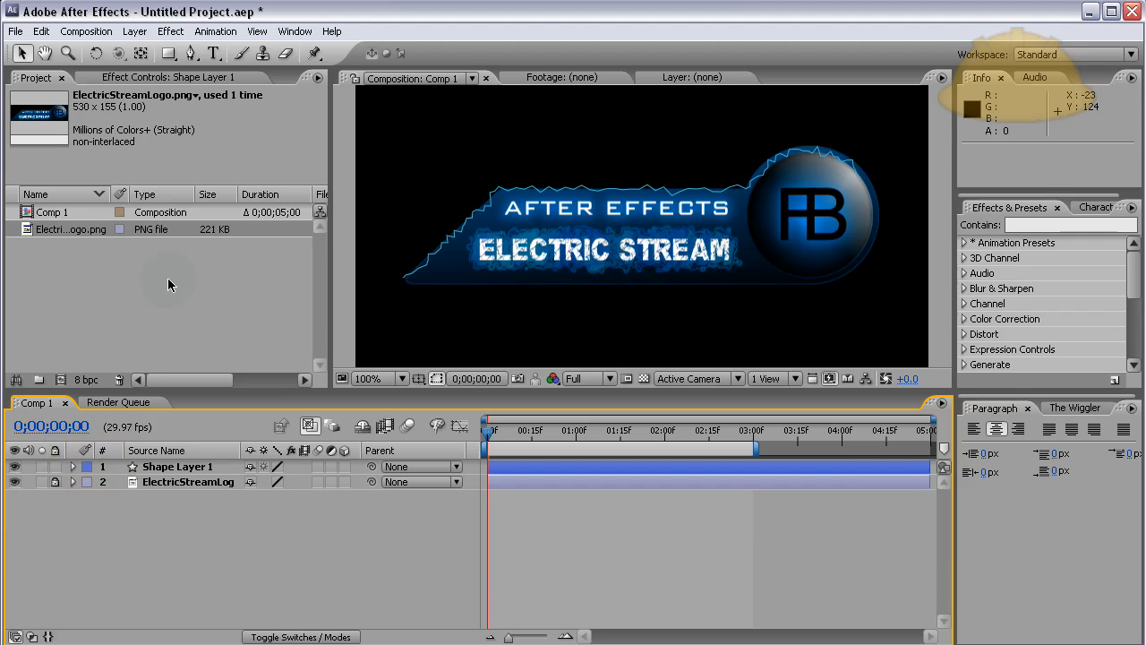
pyautogui.click(176, 466)
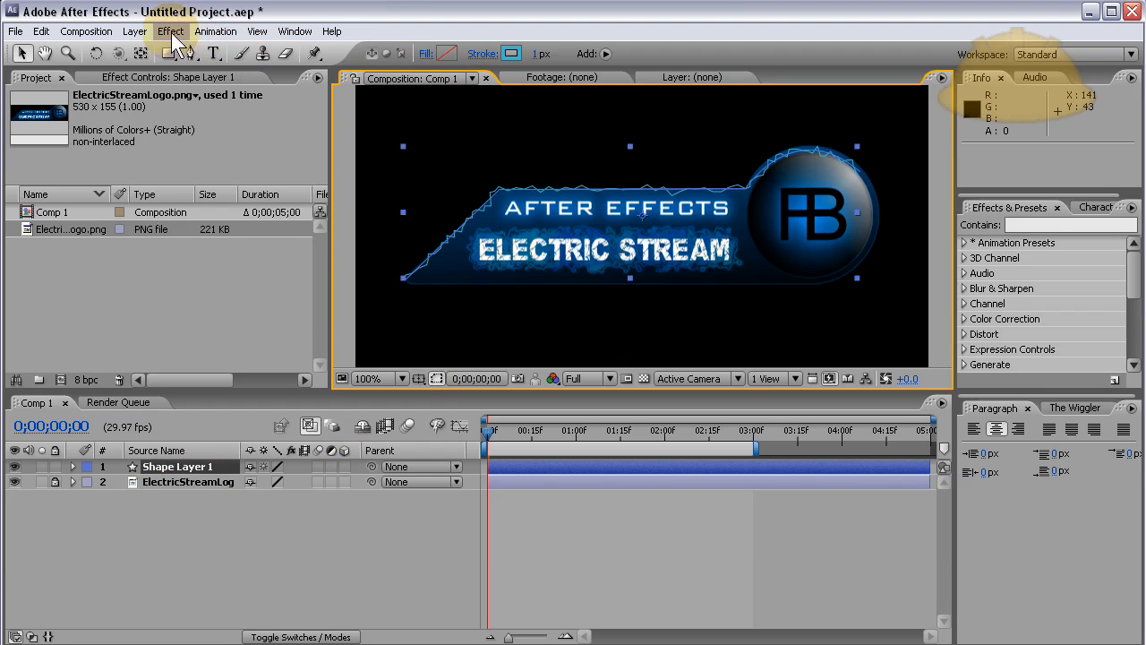
pyautogui.click(172, 32)
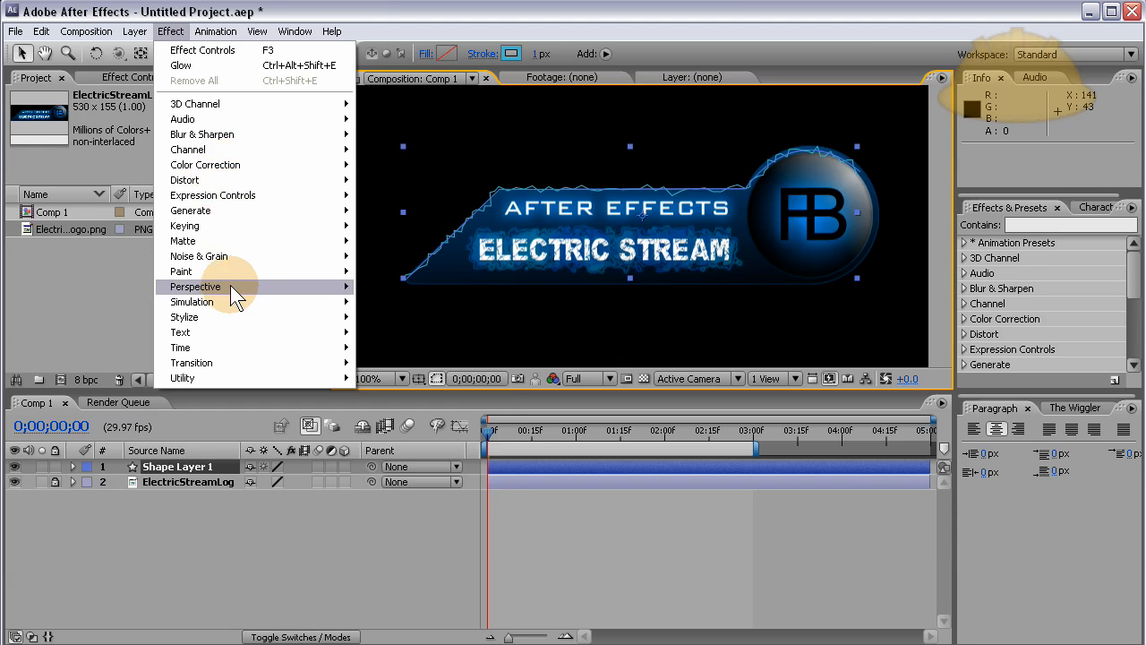
pyautogui.moveTo(251, 317)
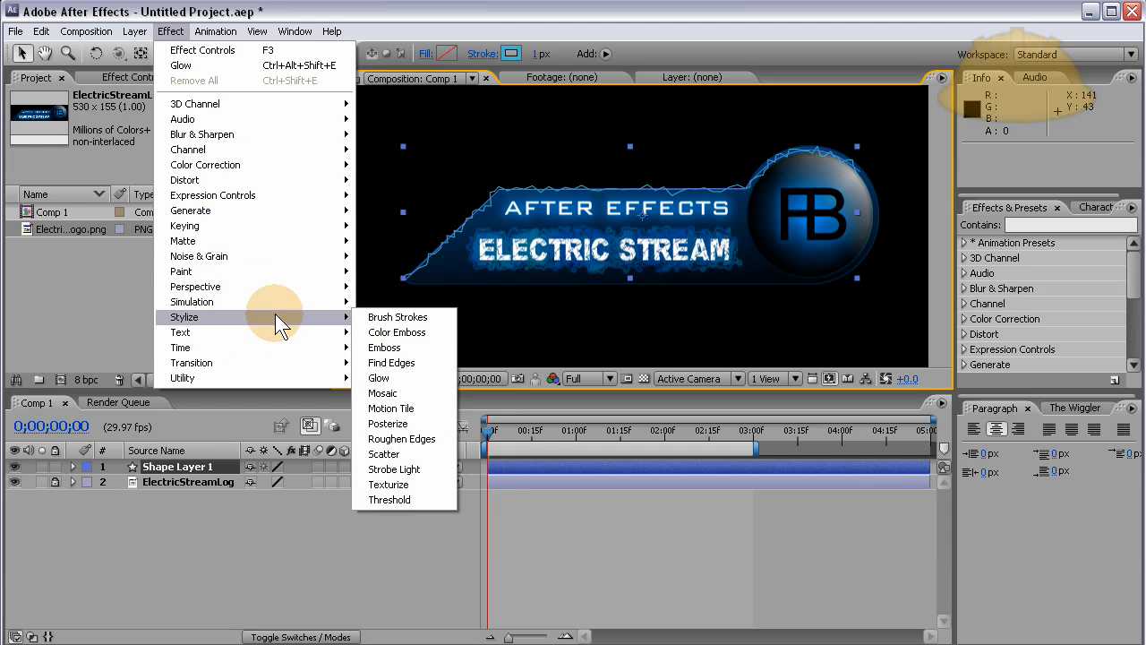
pyautogui.click(377, 378)
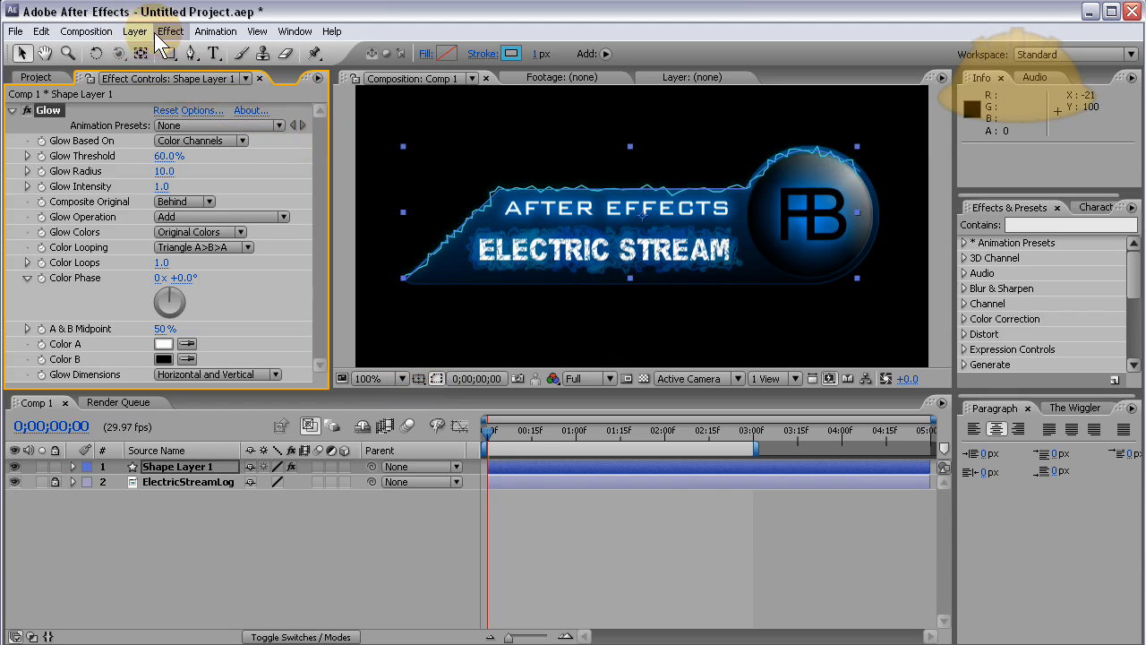
# Add Roughen Edges with turbulence offset -62, 349 and complexity 7.
pyautogui.click(170, 30)
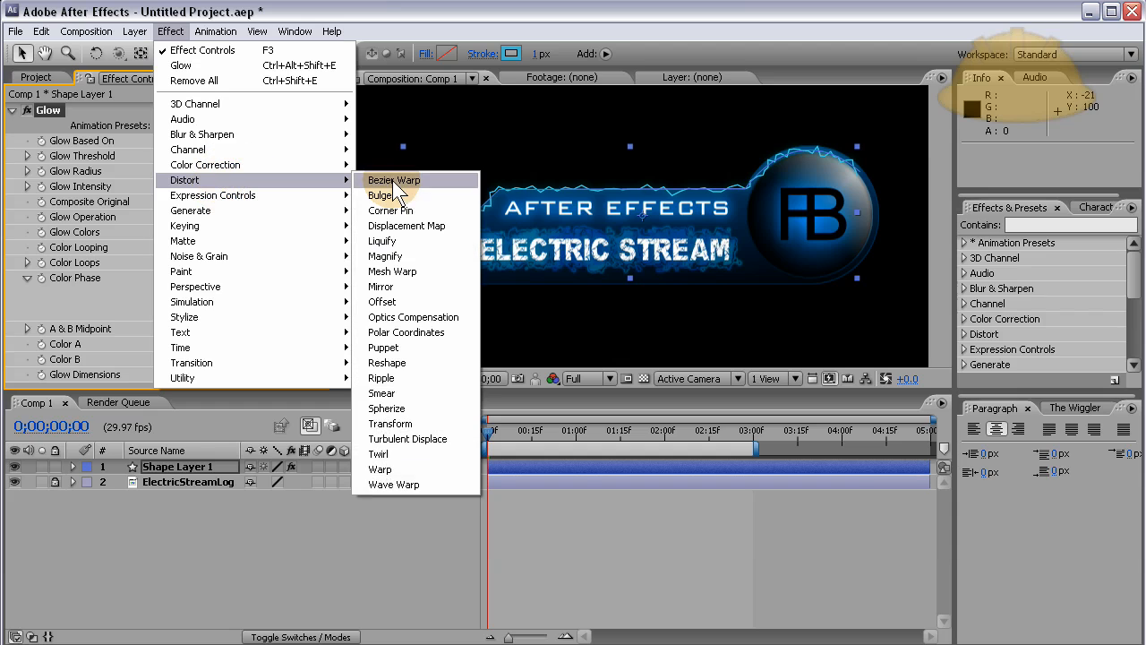
pyautogui.moveTo(386, 377)
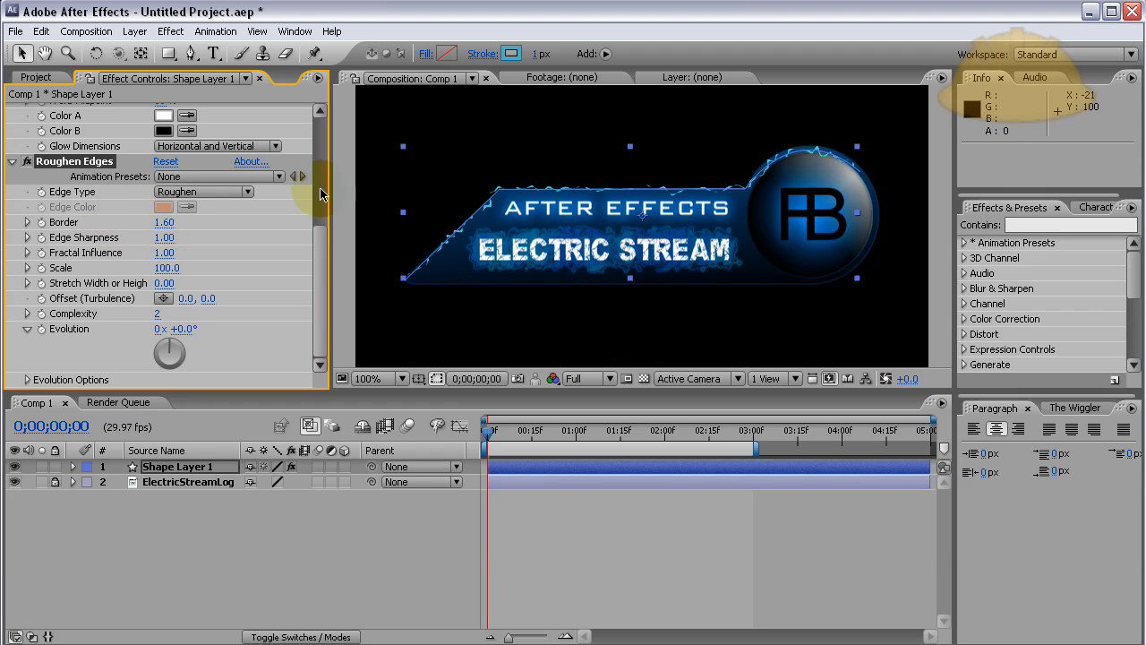
pyautogui.moveTo(446, 342)
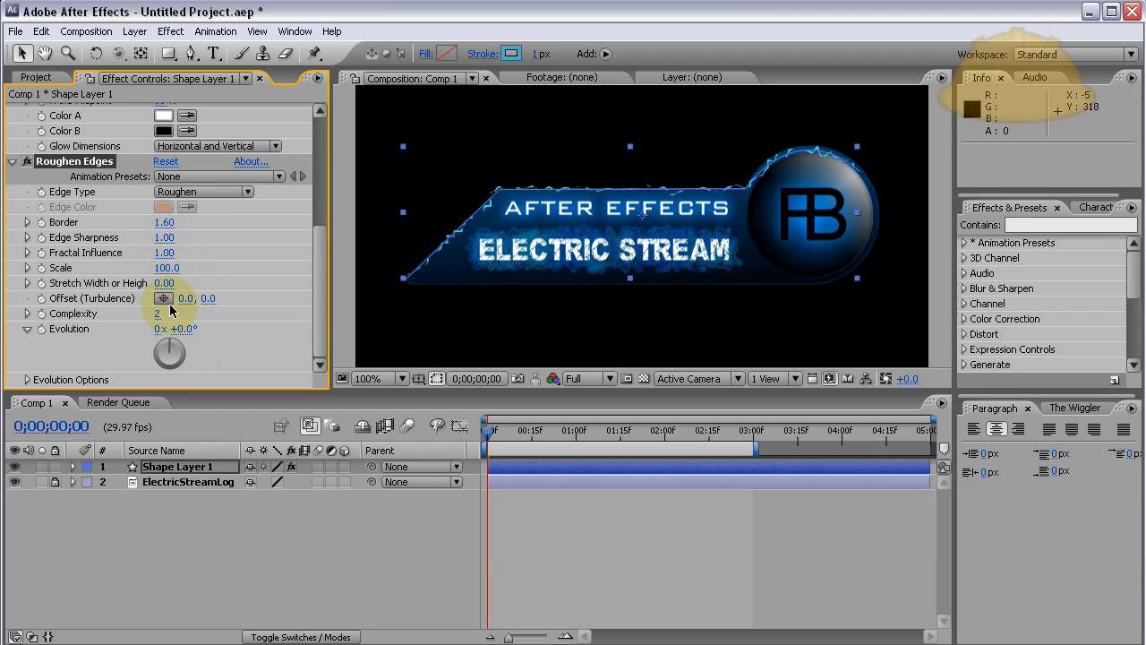
pyautogui.moveTo(186, 299); pyautogui.dragTo(231, 298)
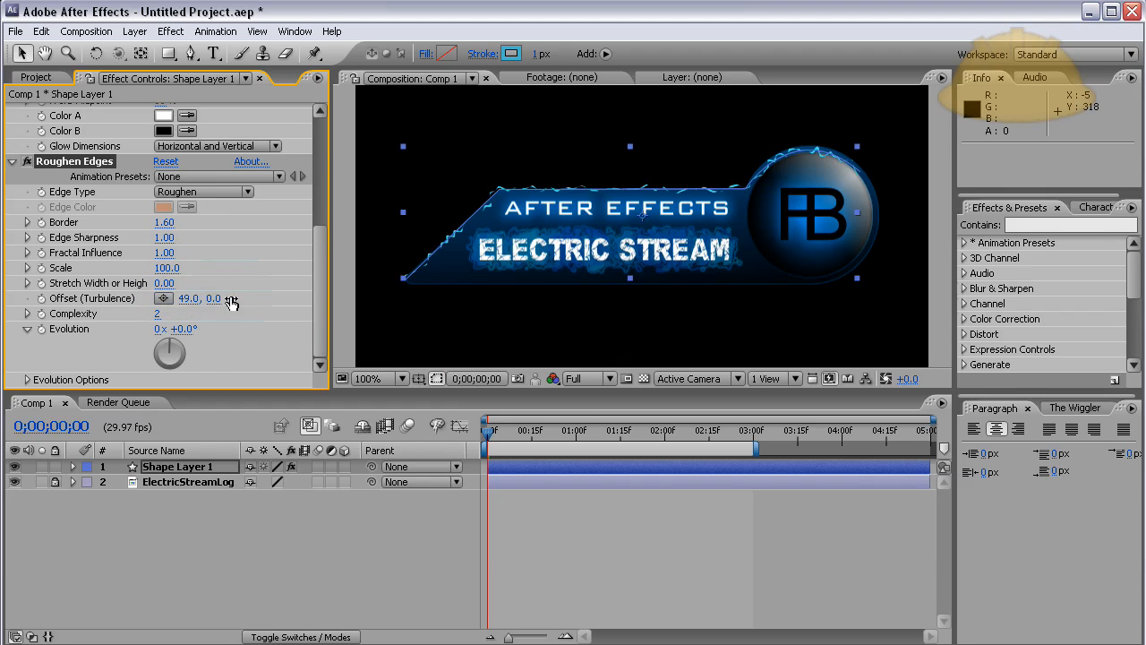
pyautogui.moveTo(188, 298); pyautogui.dragTo(302, 297)
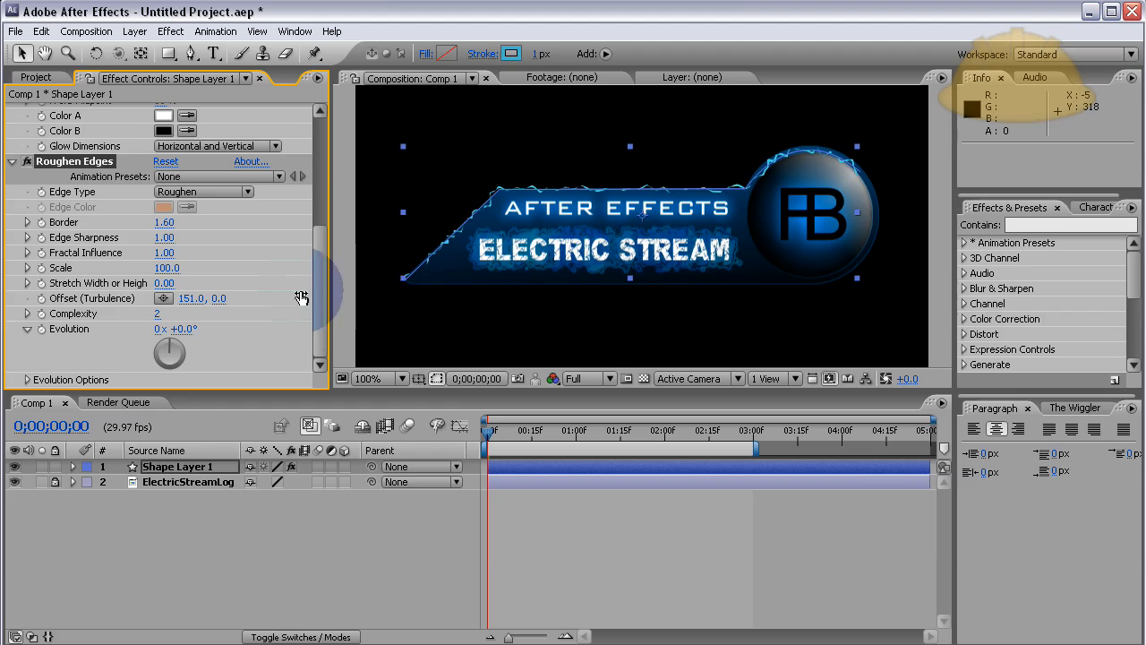
pyautogui.moveTo(269, 298); pyautogui.dragTo(170, 299)
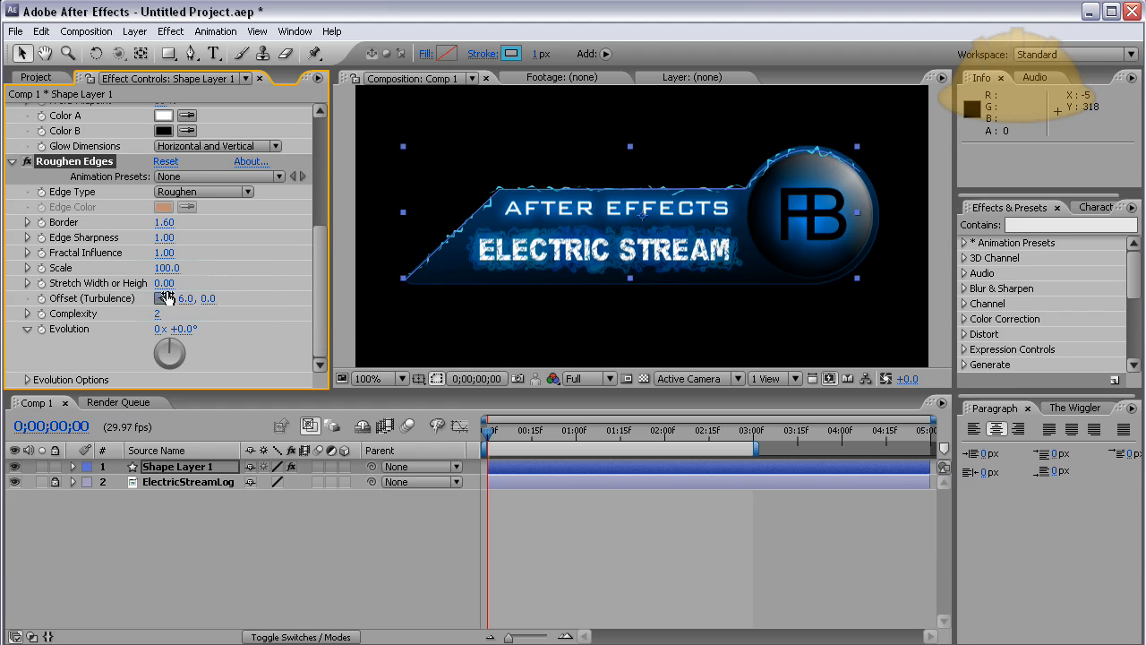
pyautogui.moveTo(186, 298); pyautogui.dragTo(190, 298)
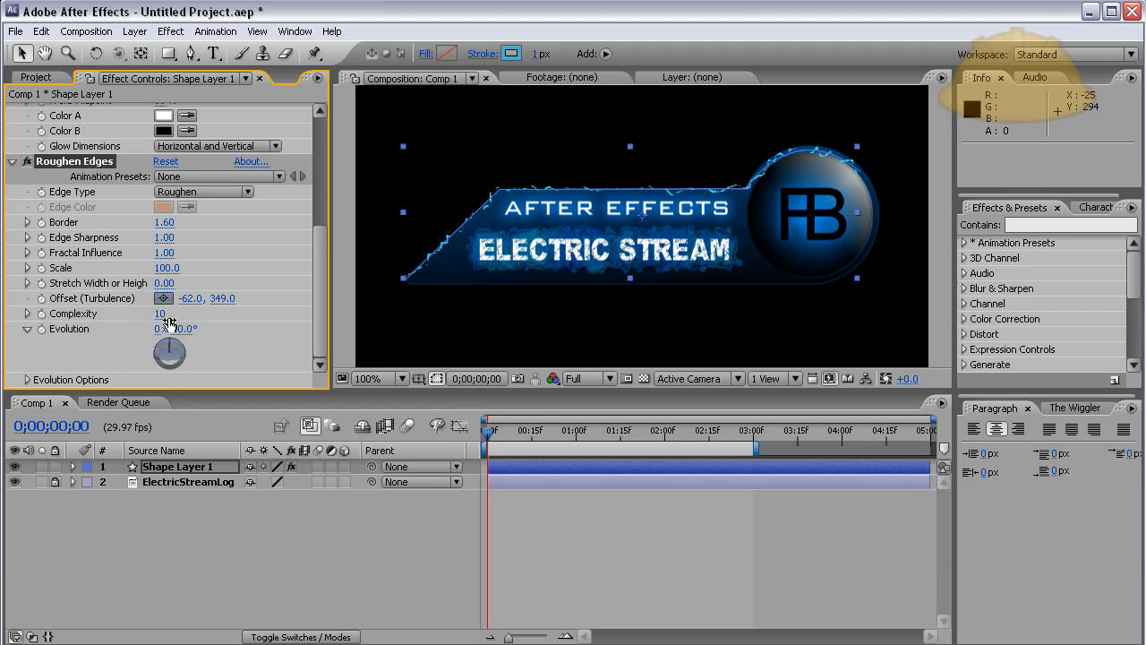
pyautogui.moveTo(159, 313); pyautogui.dragTo(179, 313)
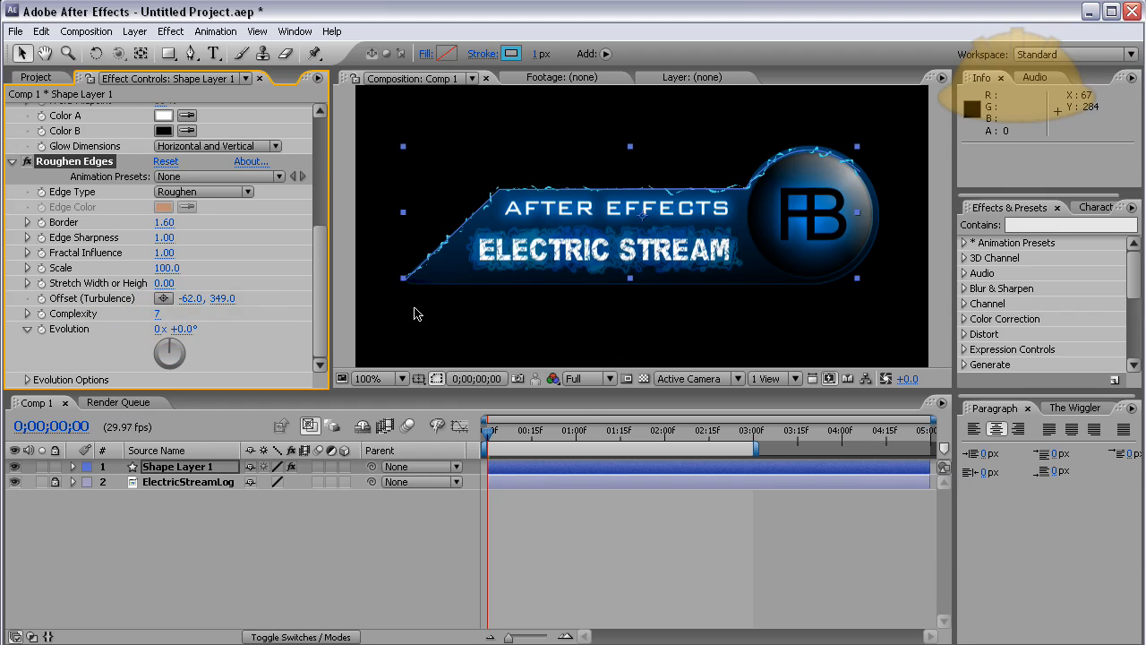
pyautogui.moveTo(372, 327)
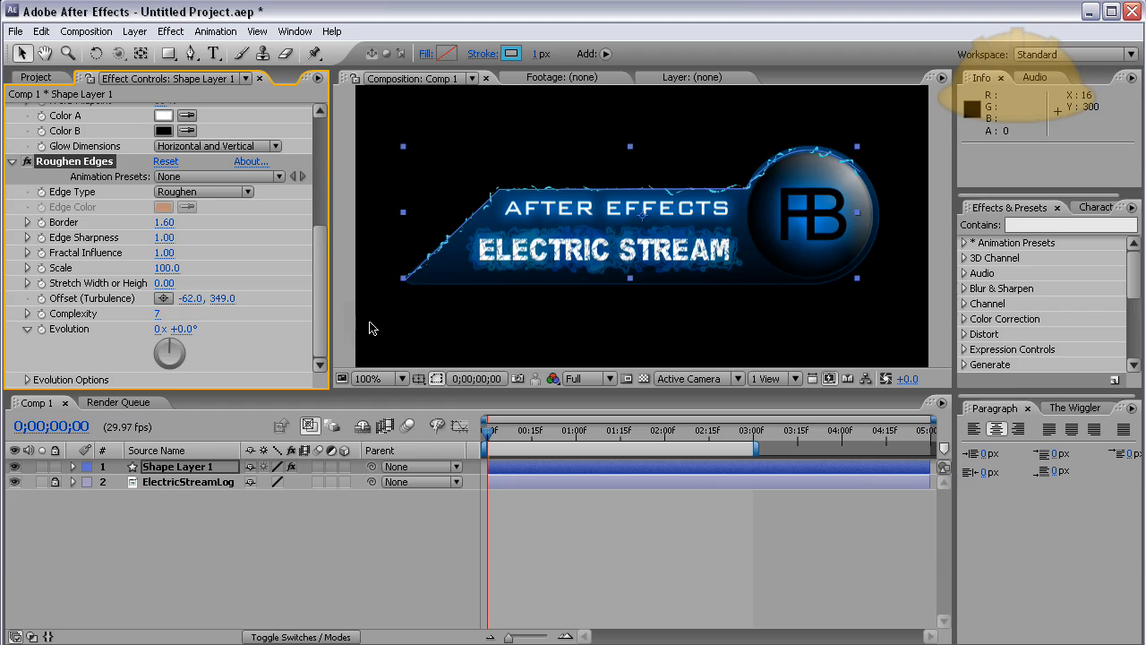
pyautogui.moveTo(828, 330)
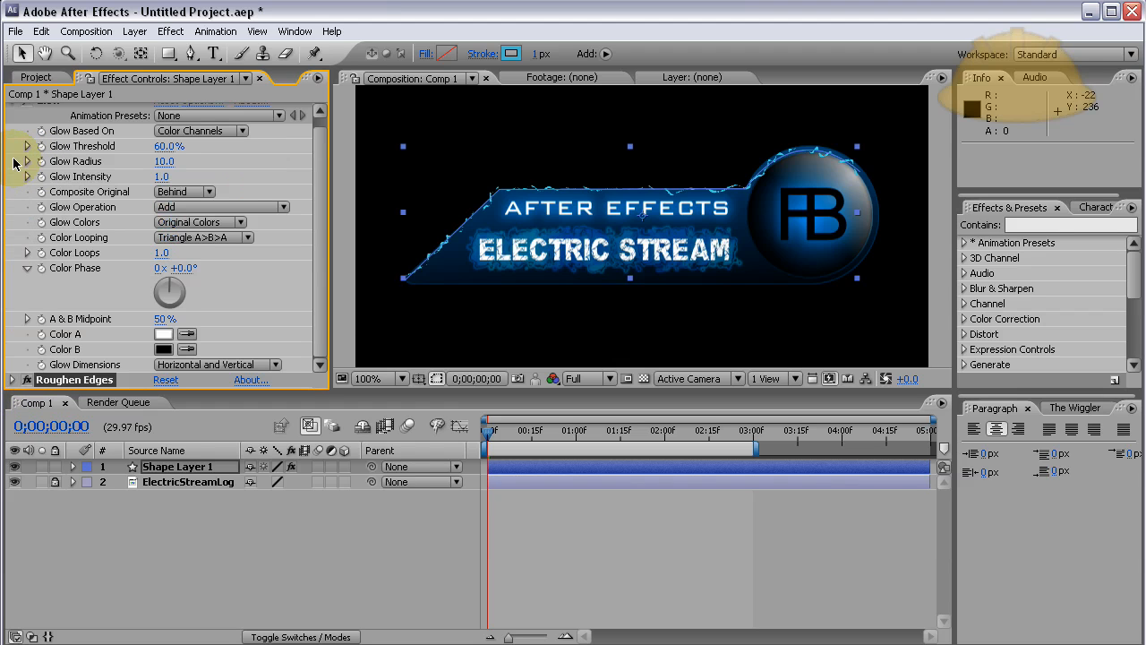
pyautogui.moveTo(320, 168)
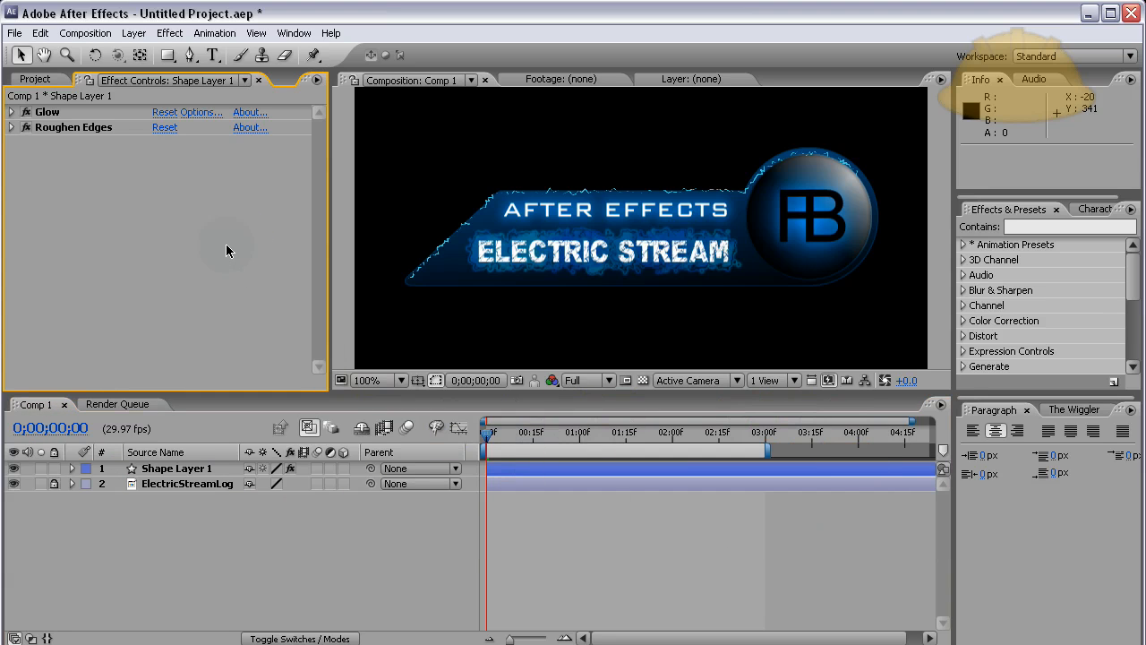
pyautogui.moveTo(307, 182)
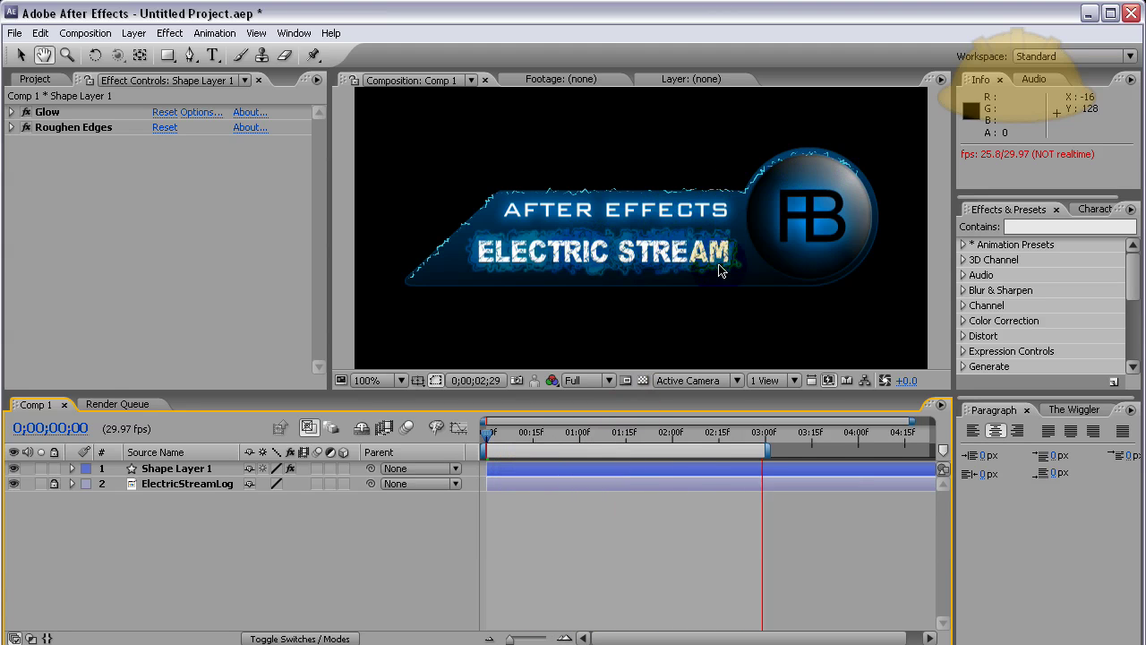
# Scrub the timeline to around one second and select the outline shape layer.
pyautogui.moveTo(765, 430); pyautogui.dragTo(609, 431)
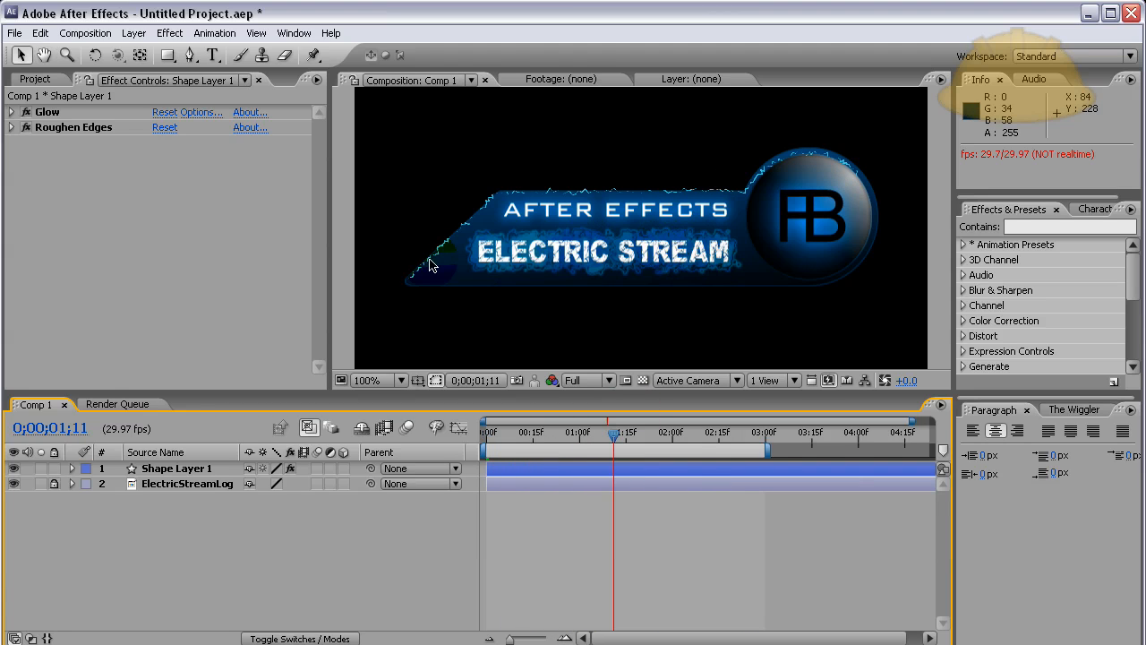
pyautogui.click(176, 468)
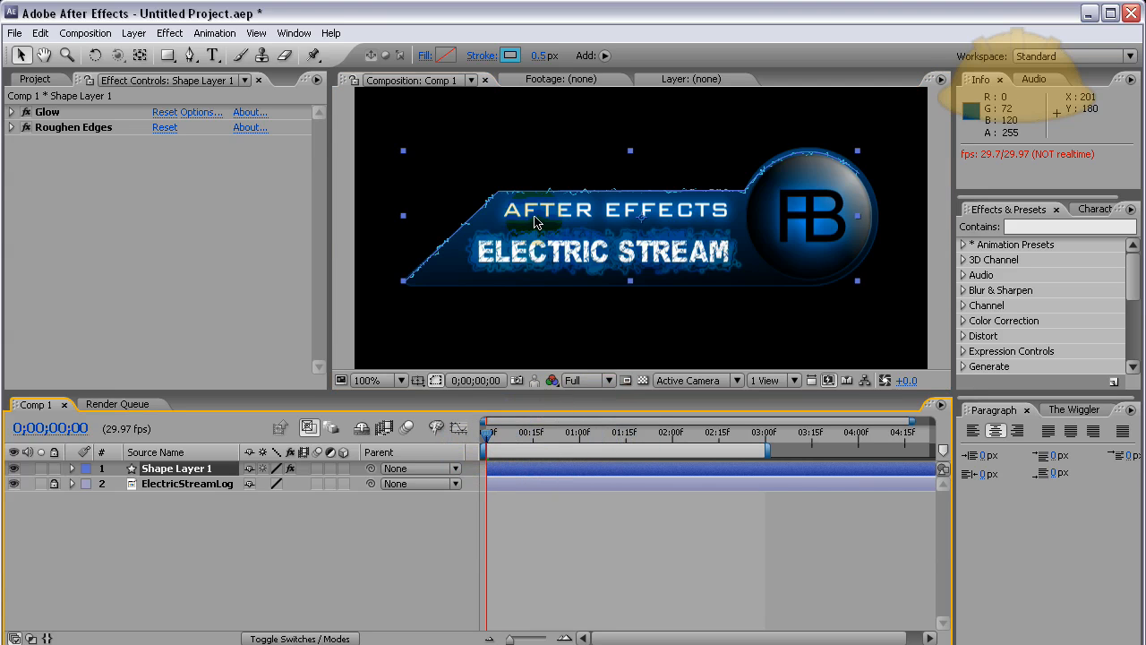
pyautogui.moveTo(67, 133)
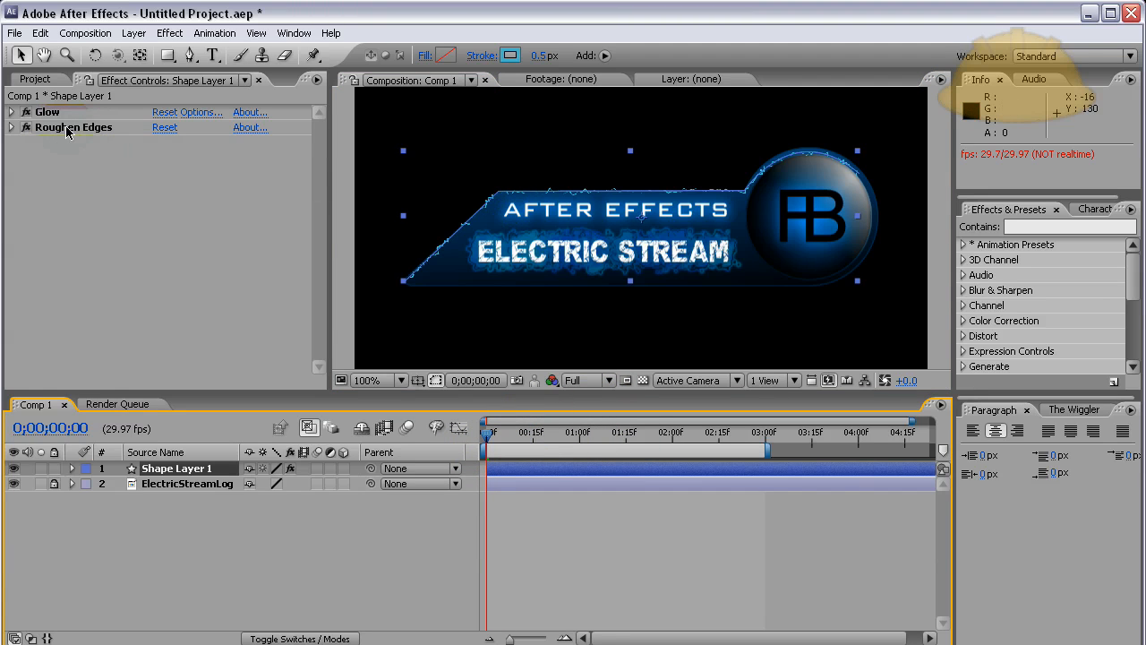
pyautogui.moveTo(400, 181)
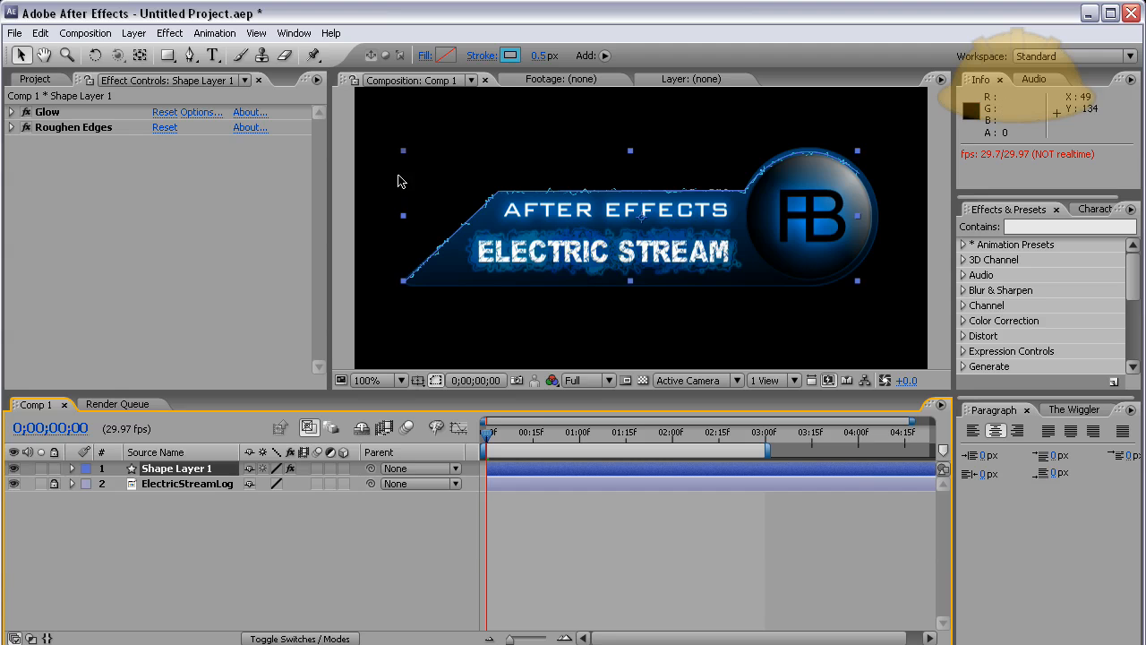
pyautogui.moveTo(381, 97)
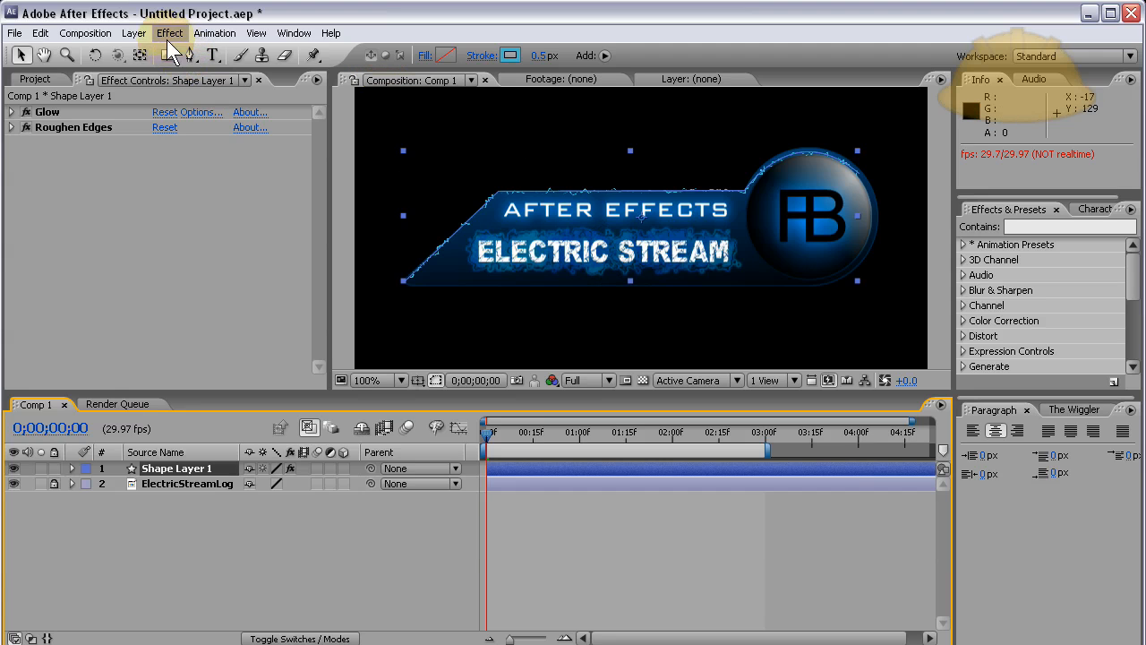
# Add Wave Warp to Shape Layer 1 with height 4, width 22 and speed 3.0.
pyautogui.click(170, 32)
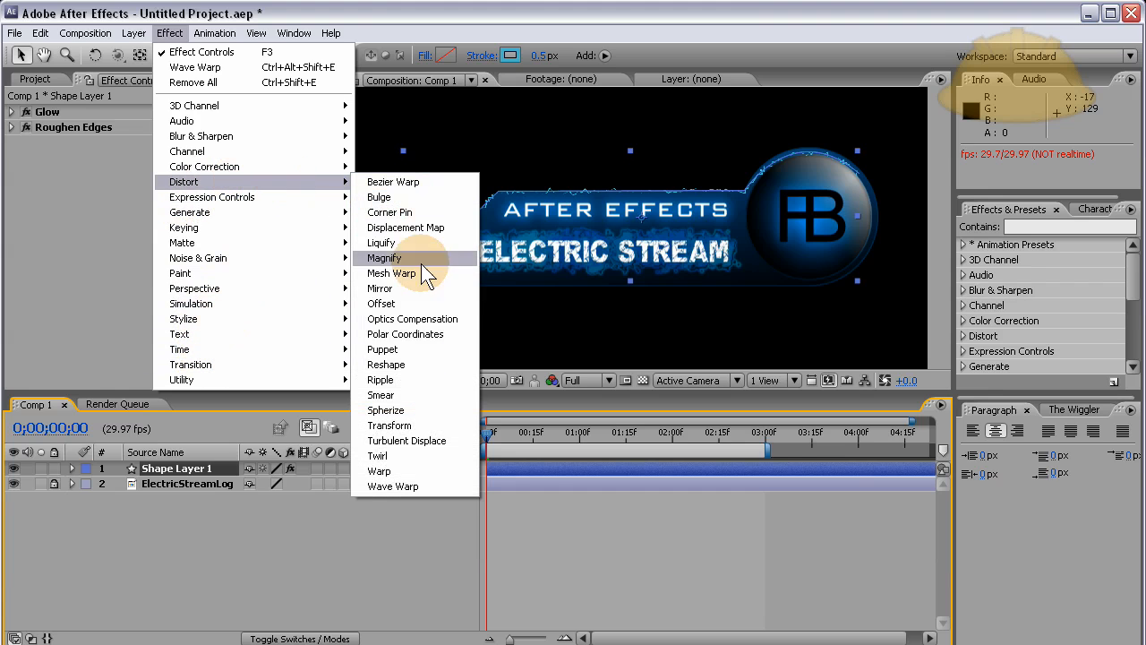
pyautogui.click(393, 485)
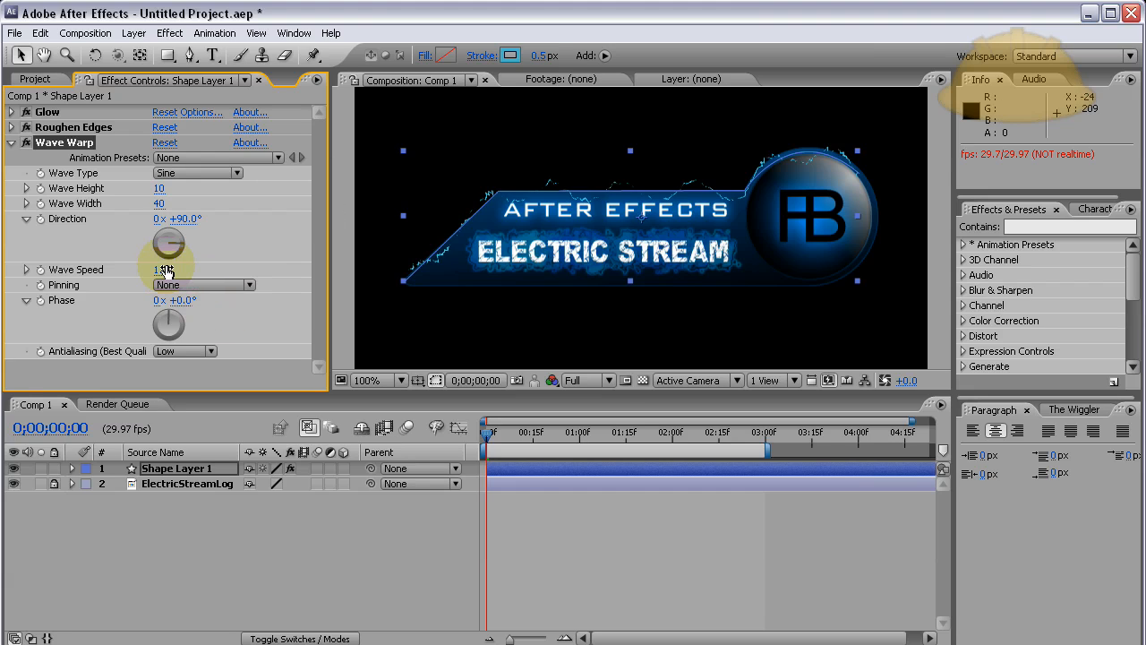
pyautogui.moveTo(166, 269); pyautogui.dragTo(188, 270)
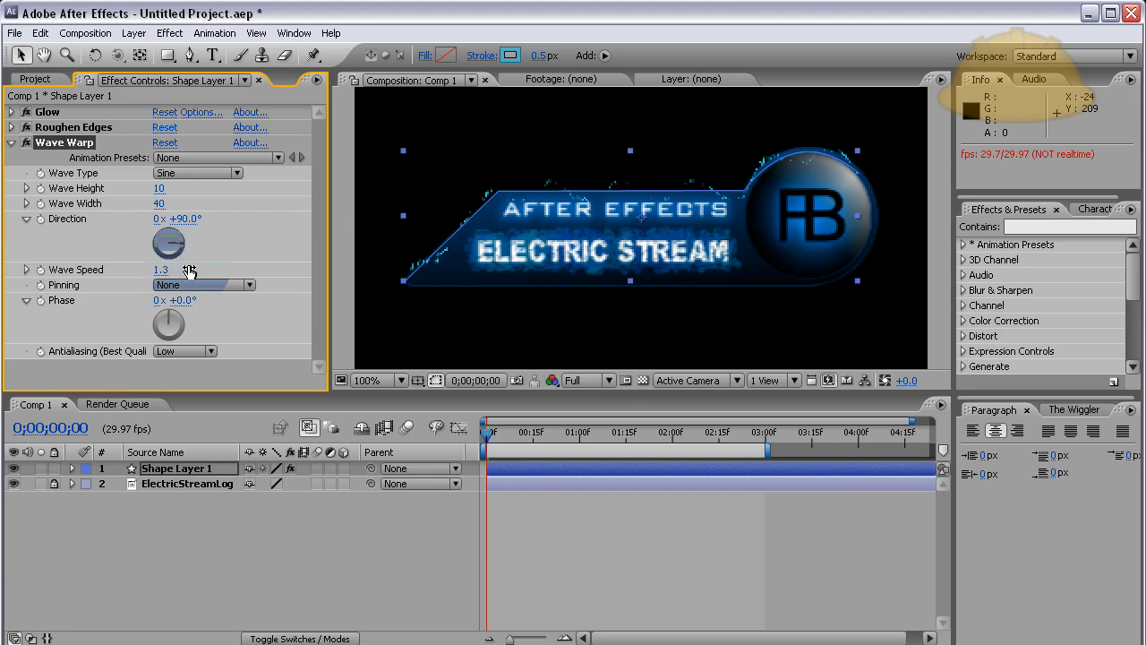
pyautogui.moveTo(161, 270); pyautogui.dragTo(311, 269)
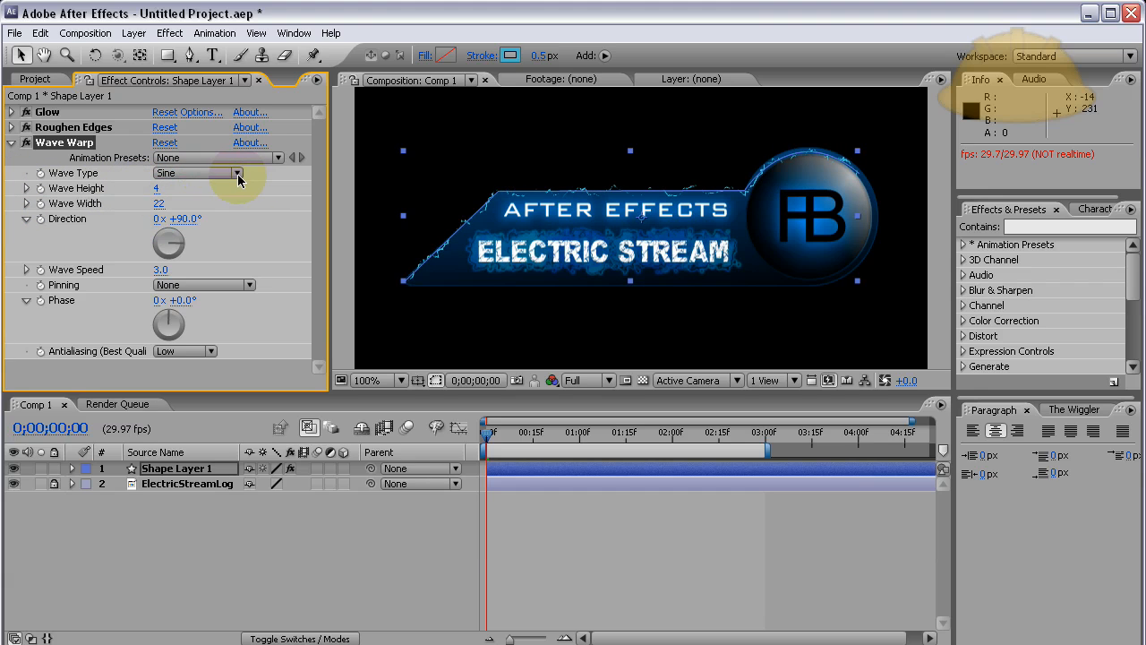
pyautogui.click(197, 173)
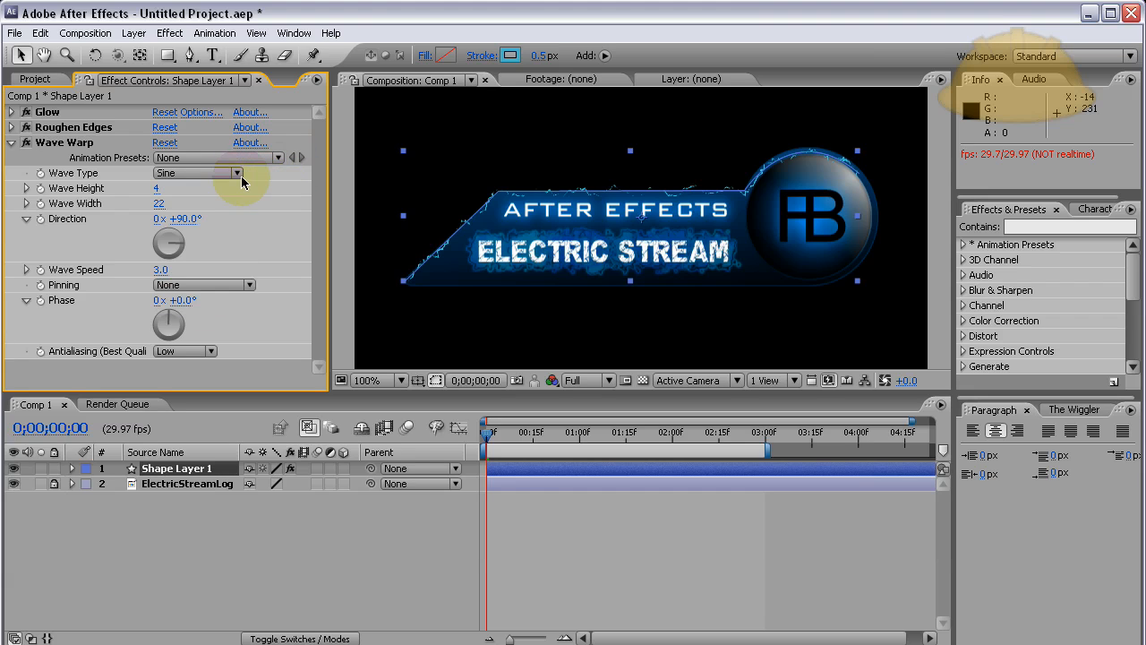
pyautogui.moveTo(434, 196)
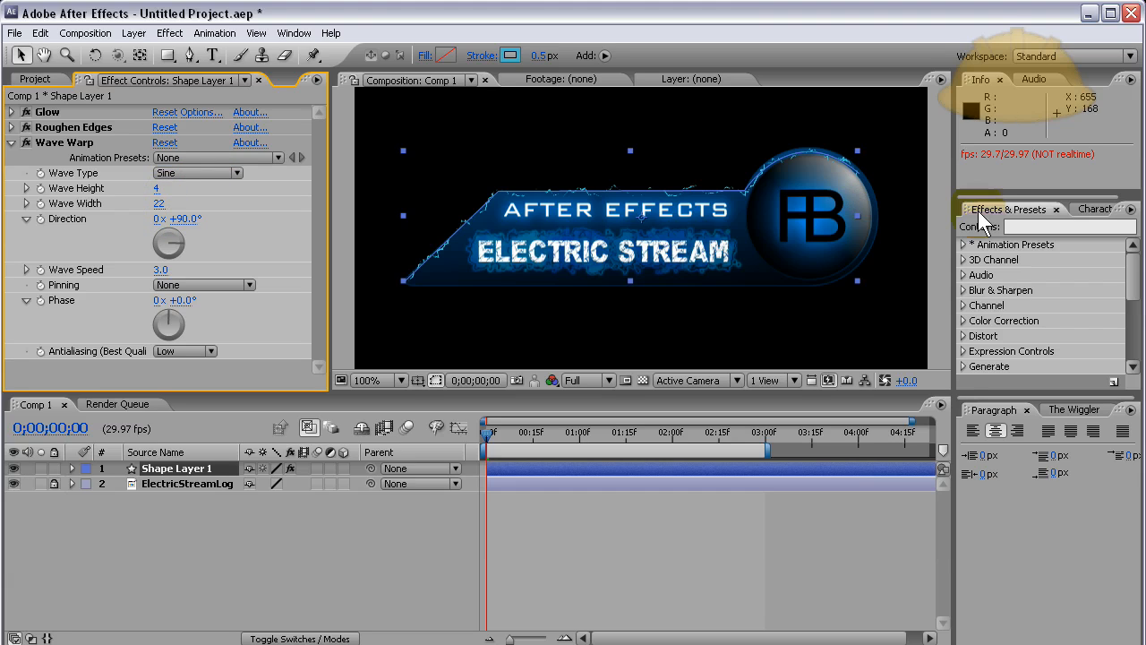
pyautogui.moveTo(1110, 61)
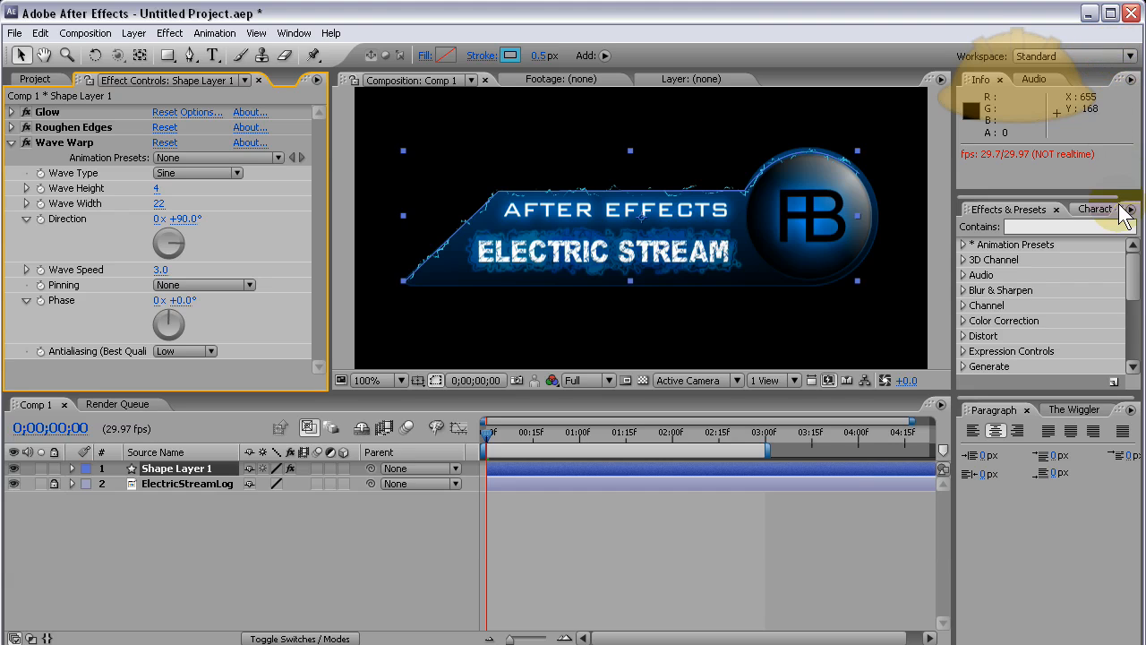
pyautogui.moveTo(1140, 54)
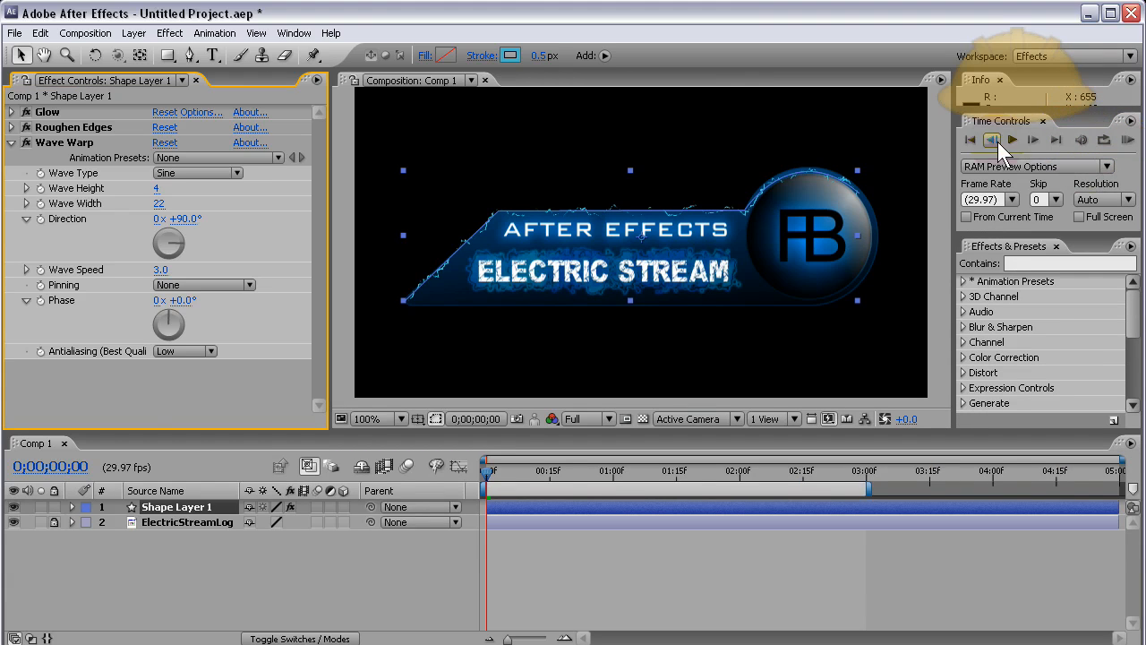
pyautogui.moveTo(1123, 139)
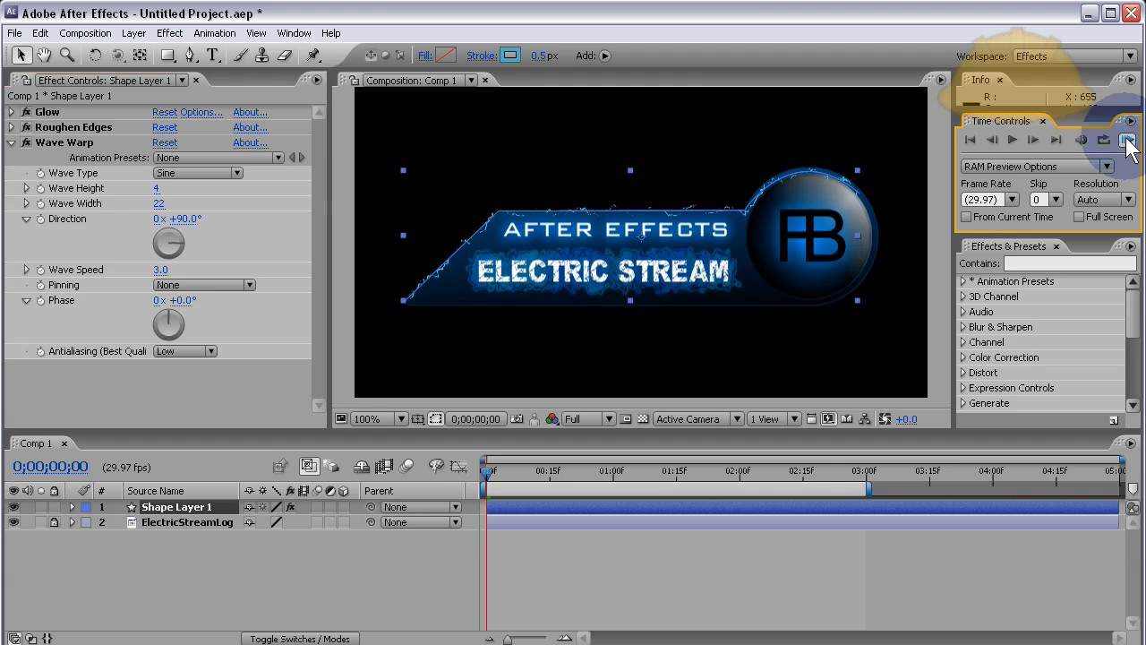
# Run a RAM preview of the wave-warped electric line over the logo.
pyautogui.click(1127, 139)
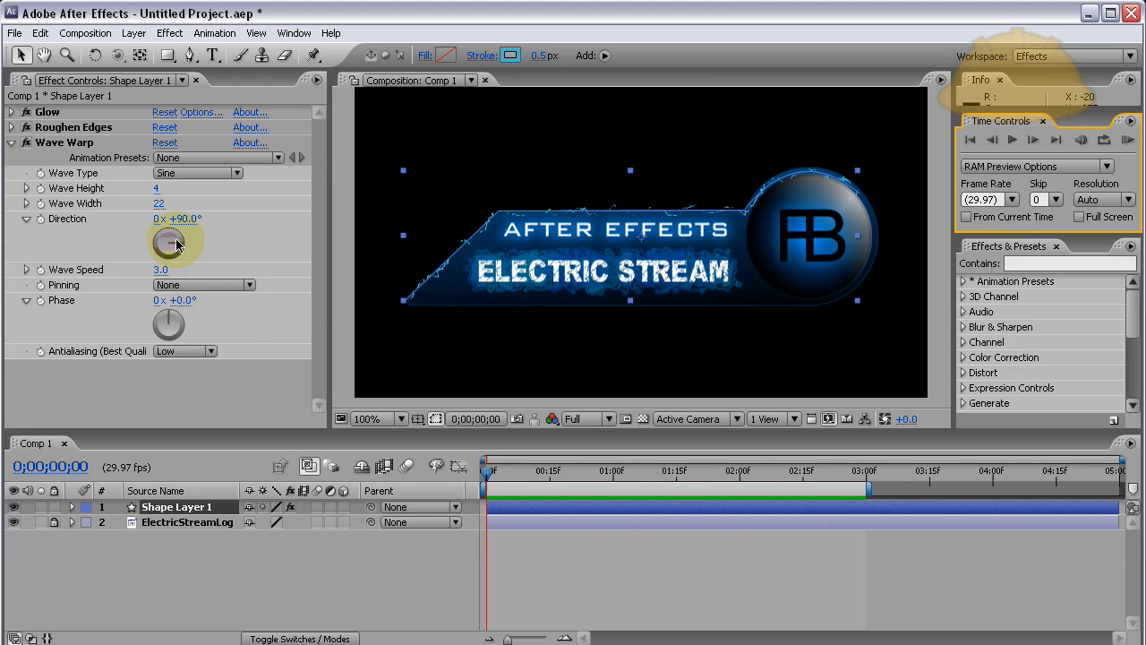
# Rotate the Wave Warp direction dial from 90° to about 47°.
pyautogui.moveTo(174, 242); pyautogui.dragTo(188, 228)
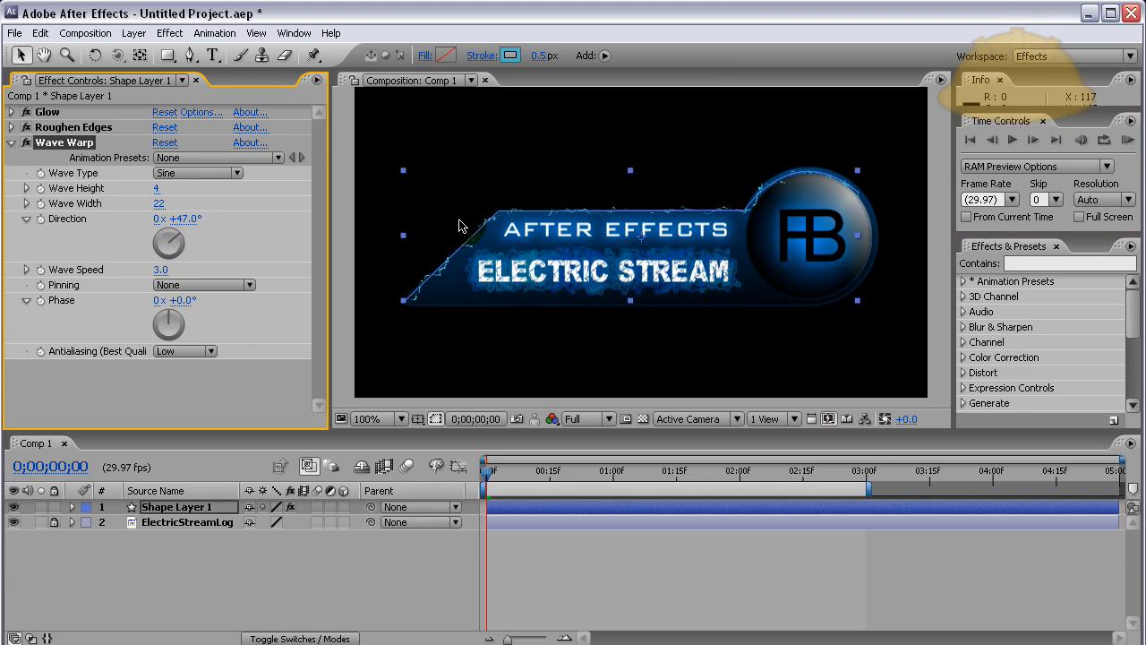
pyautogui.moveTo(778, 226)
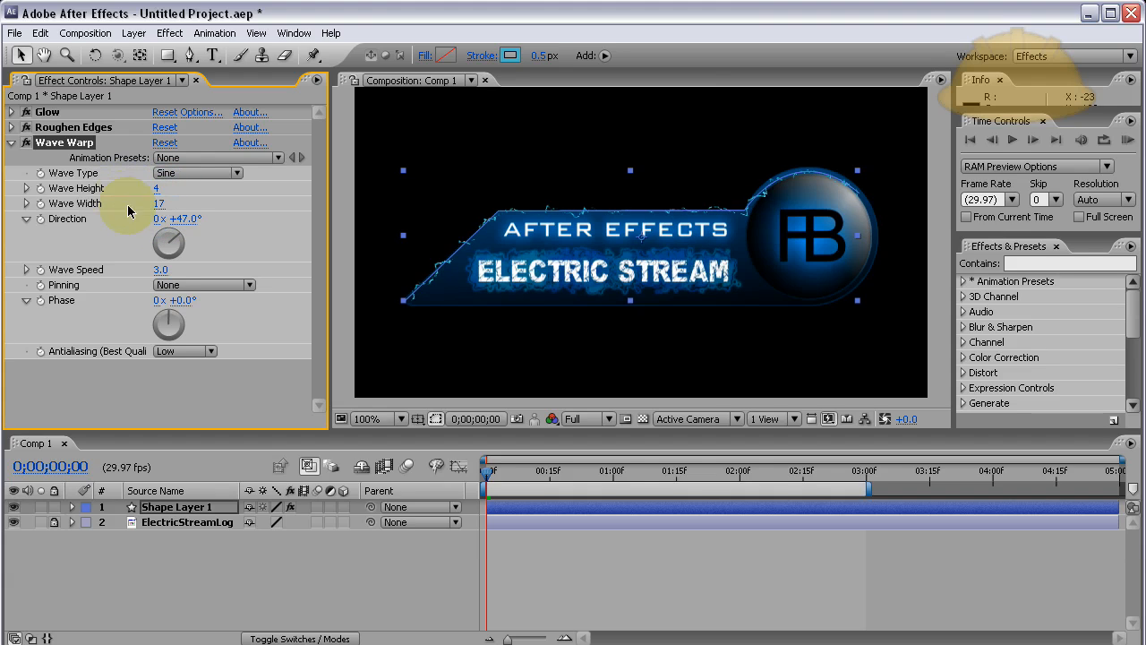
pyautogui.moveTo(170, 229)
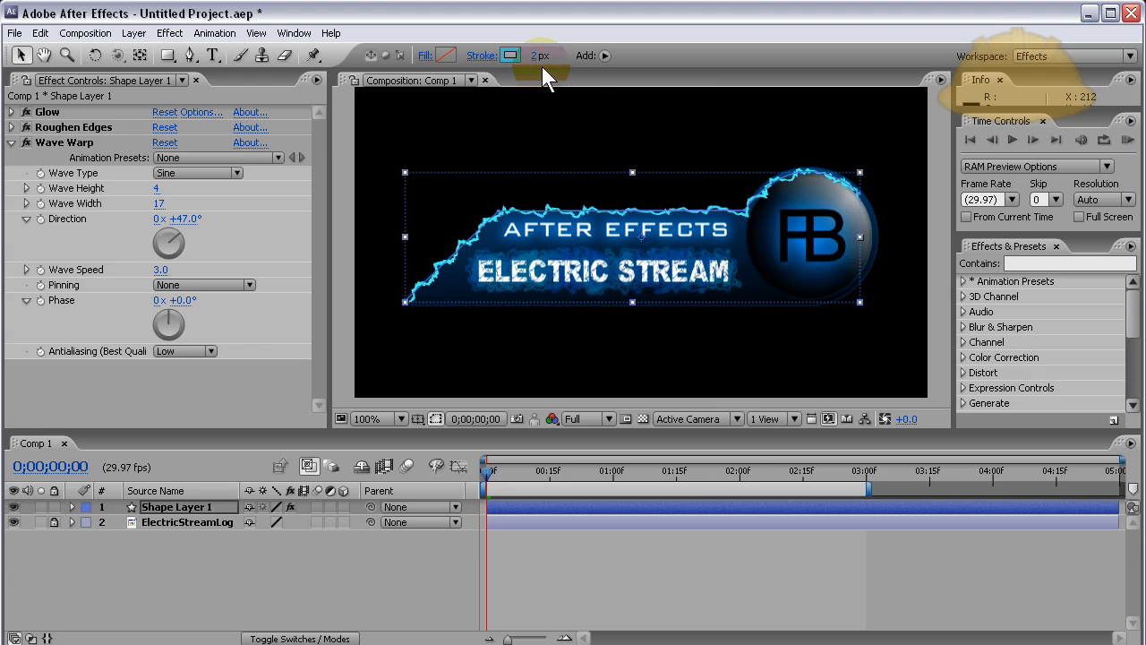
pyautogui.moveTo(1078, 233)
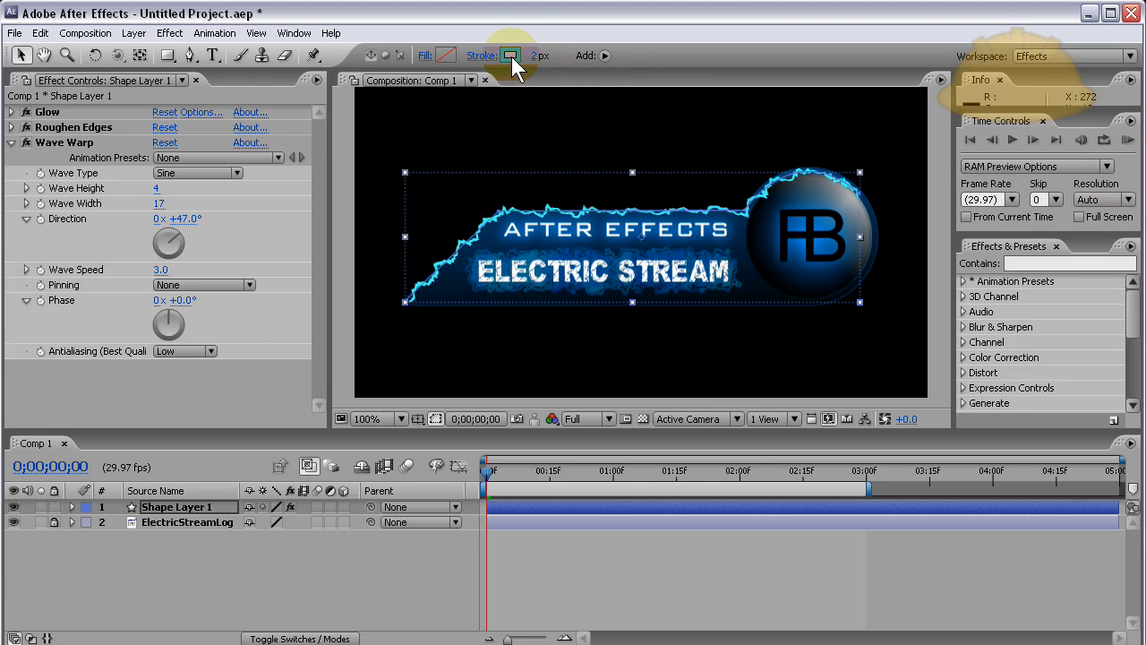
# Change the outline's stroke colour to a deeper medium blue (#509AD4).
pyautogui.click(513, 56)
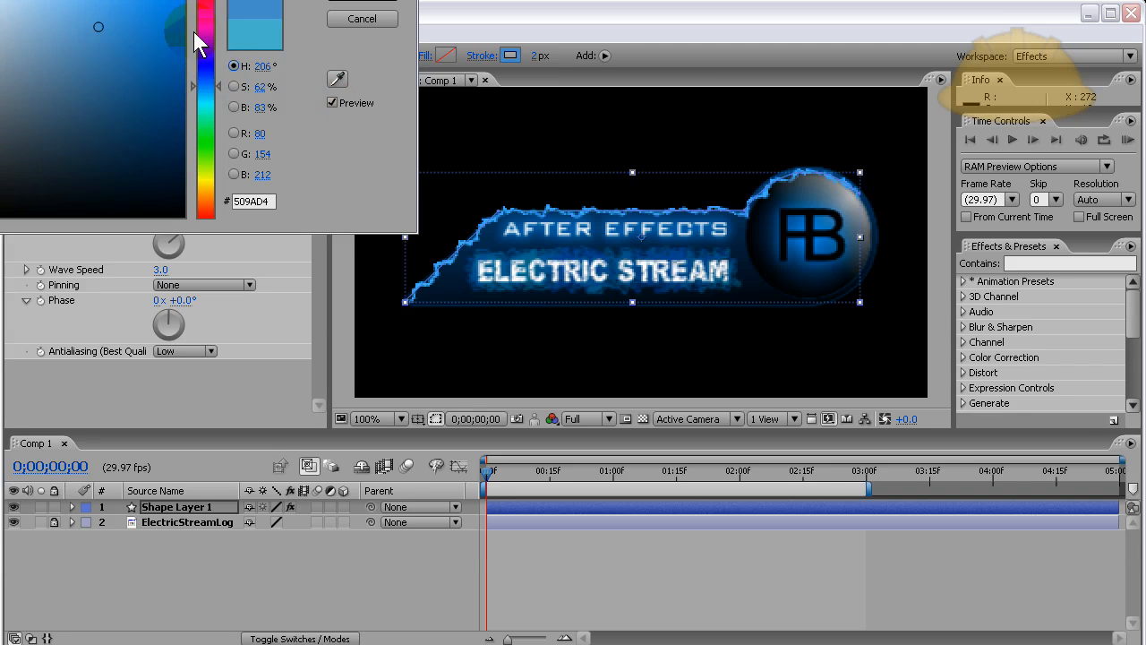
pyautogui.click(372, 17)
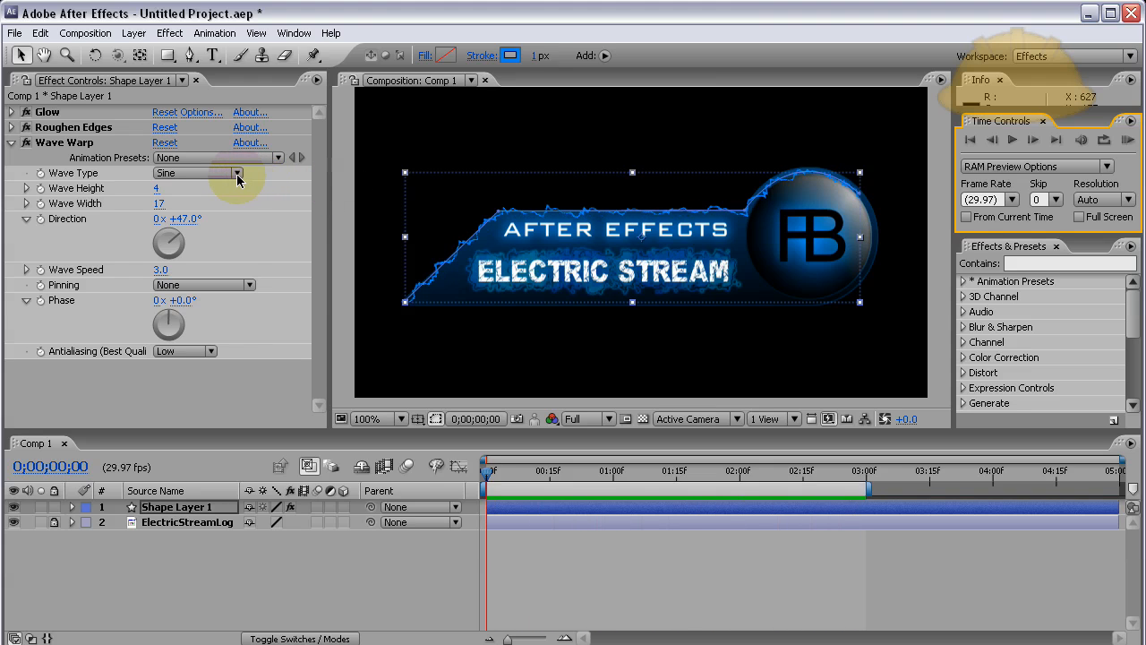
# Set Wave Warp's wave type to Square and preview the blocky outline.
pyautogui.click(237, 173)
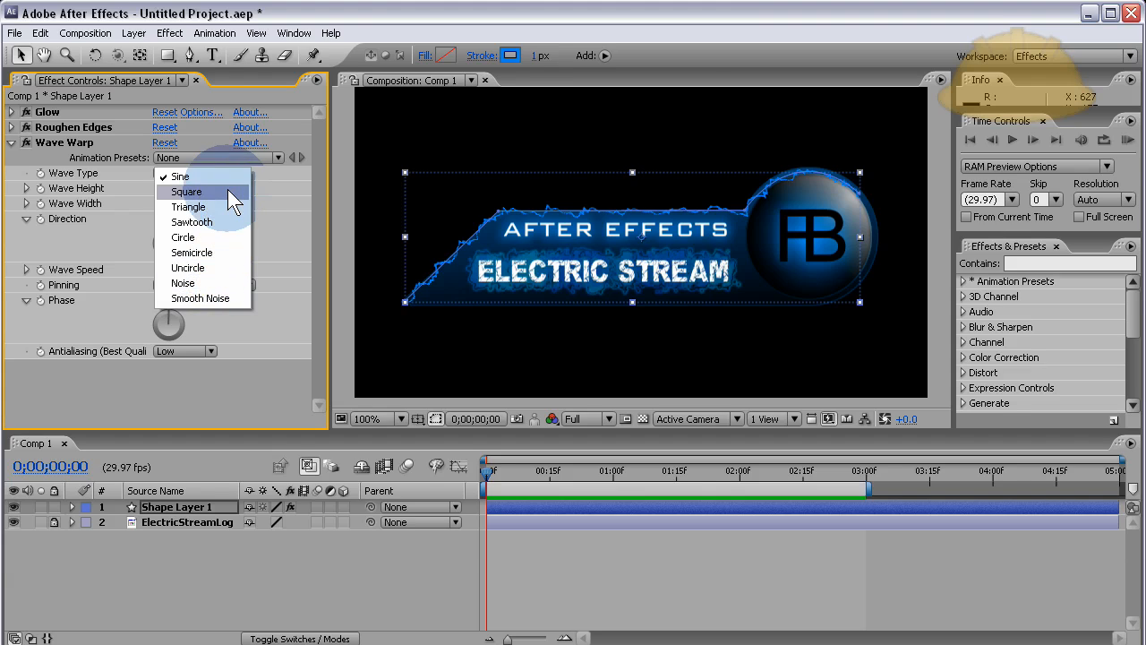
pyautogui.click(186, 191)
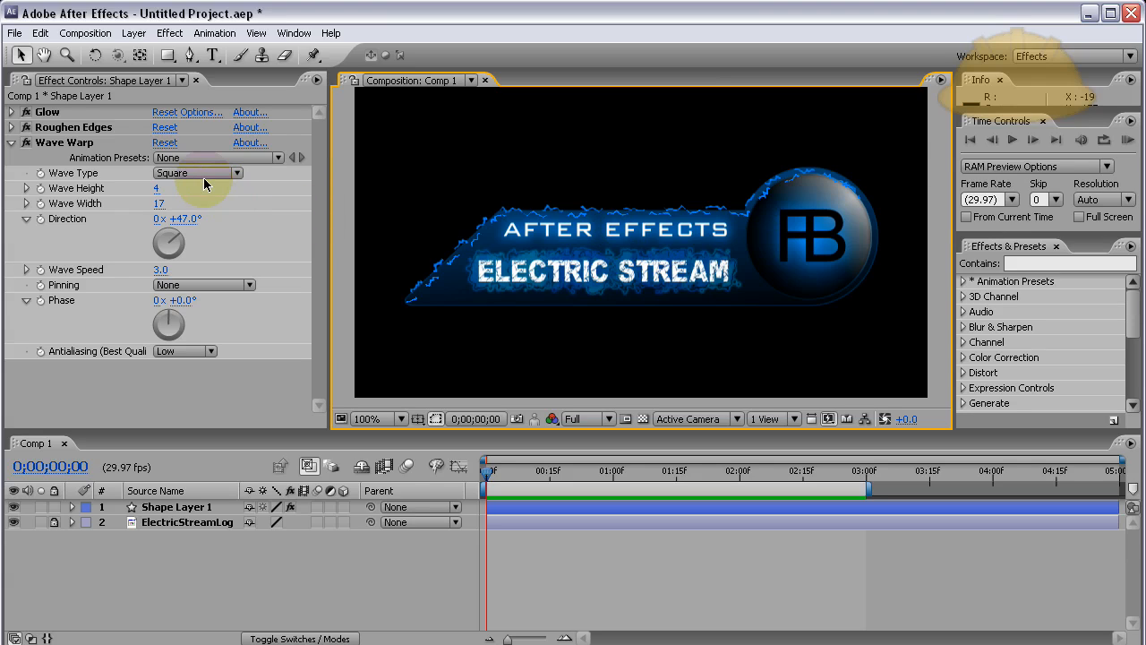
pyautogui.moveTo(408, 193)
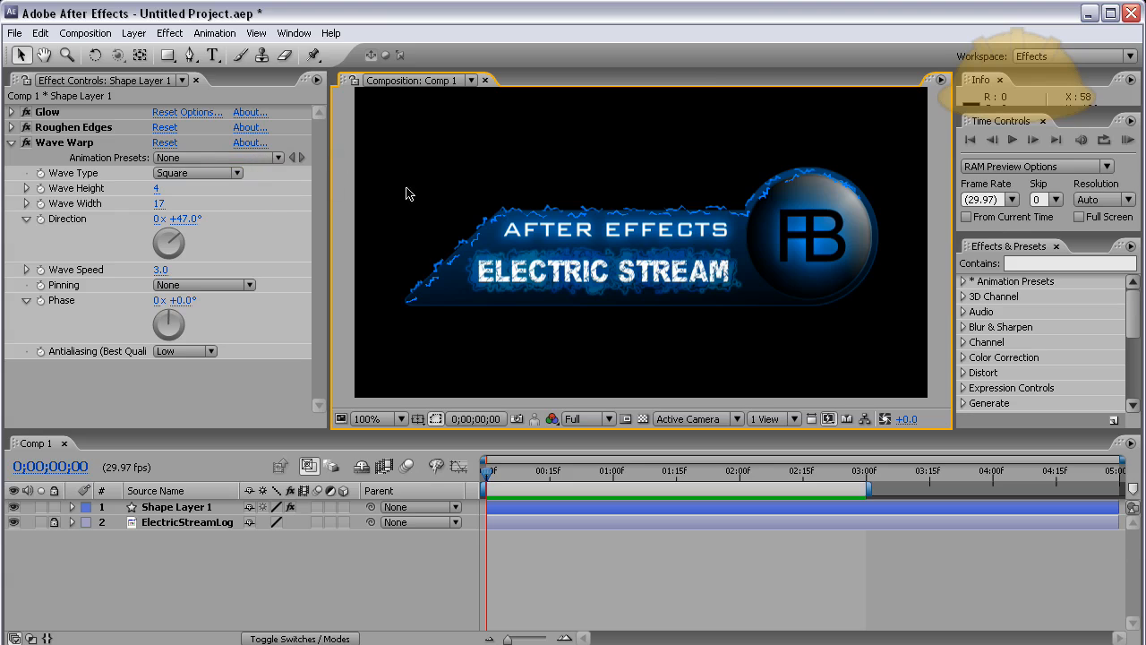
pyautogui.click(177, 506)
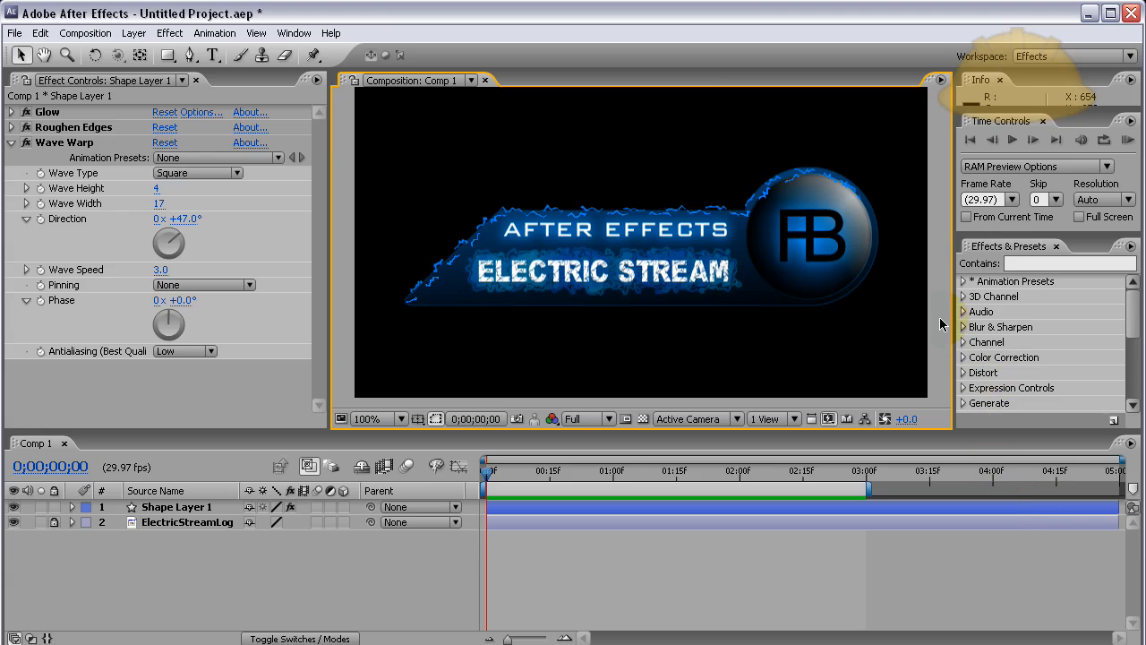
pyautogui.moveTo(866, 344)
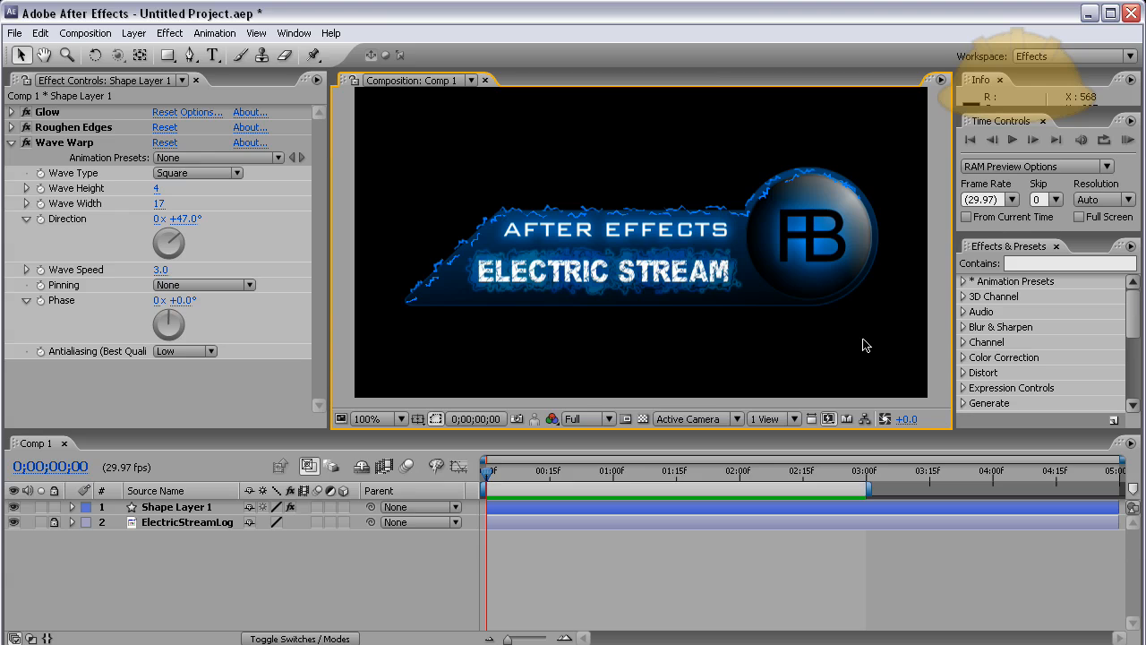
pyautogui.moveTo(877, 166)
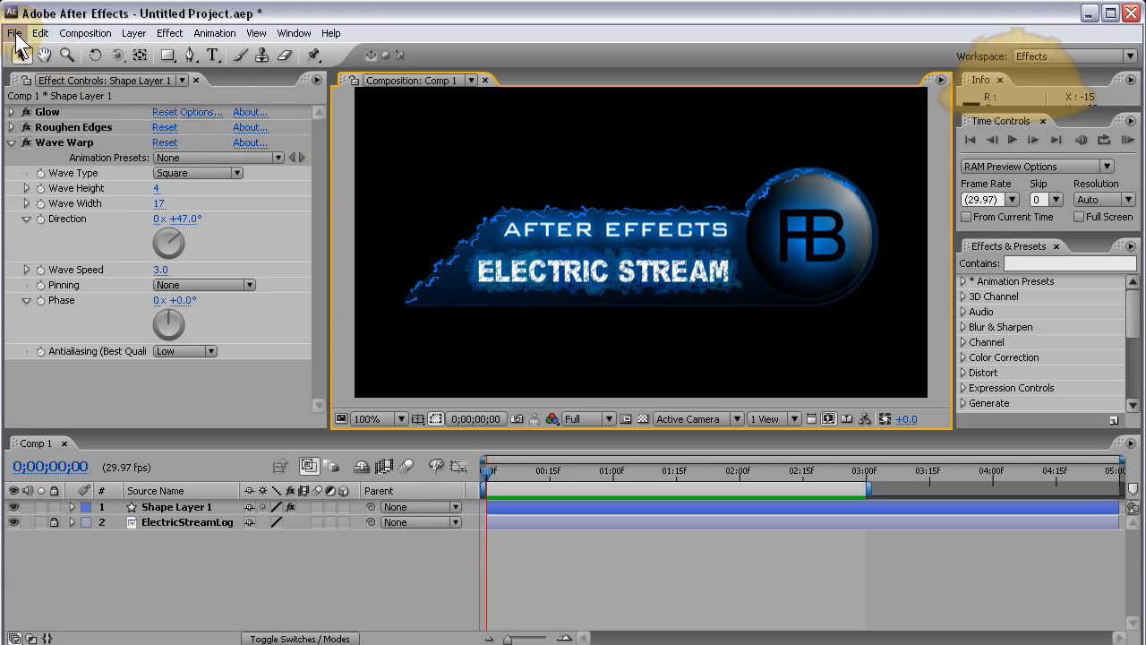
# Open the File menu to reach the Export options.
pyautogui.click(15, 20)
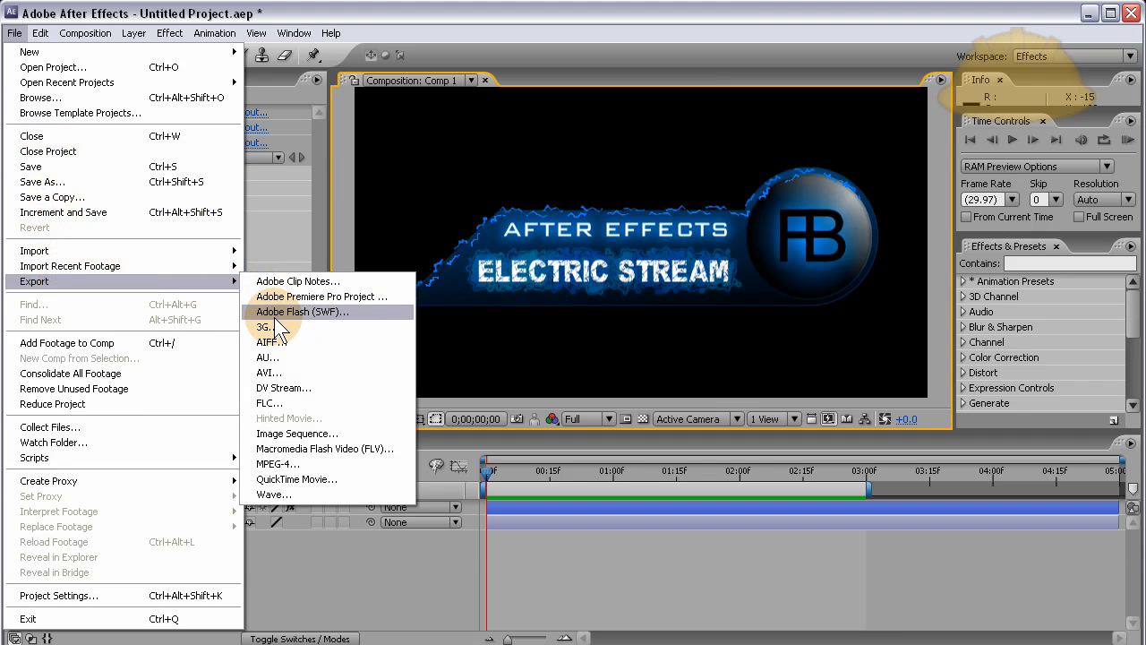
pyautogui.moveTo(331, 327)
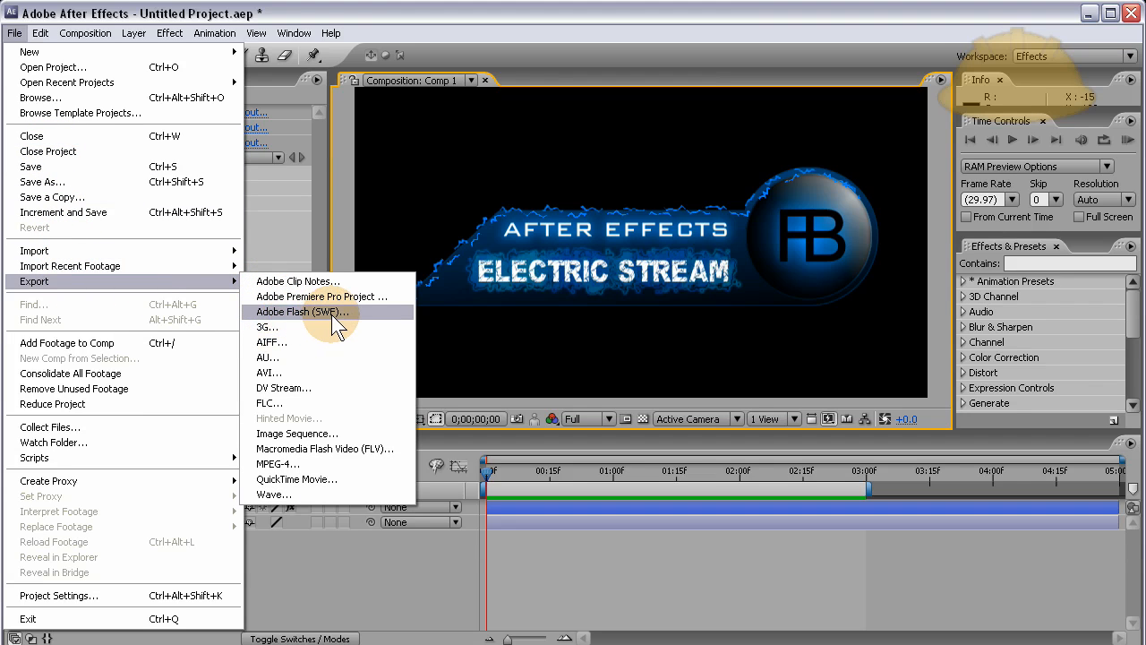